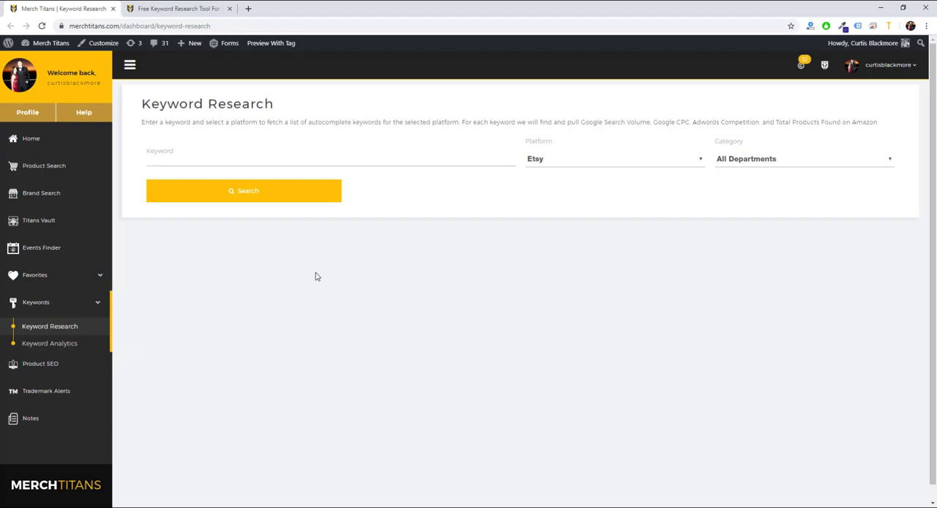
- Switch the platform to Amazon and check its department categories, keeping All Departments
click(130, 64)
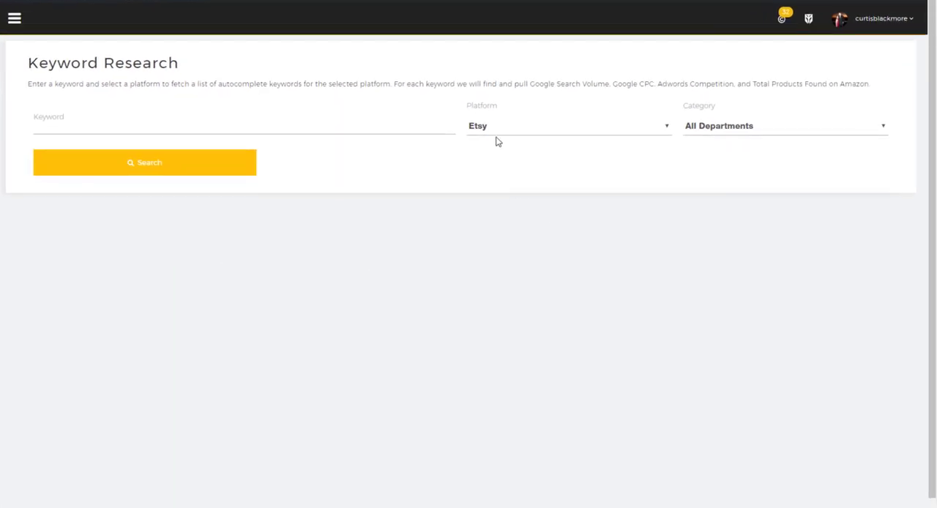
click(568, 126)
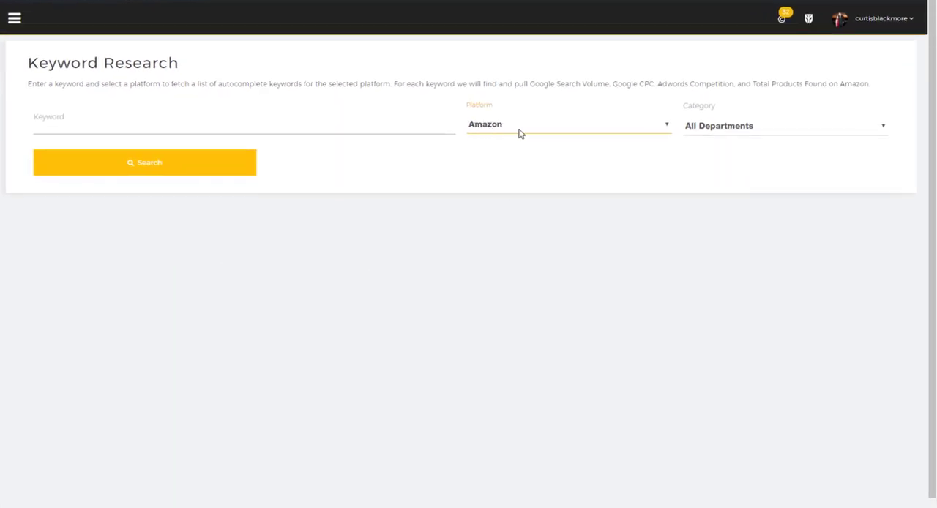
click(784, 124)
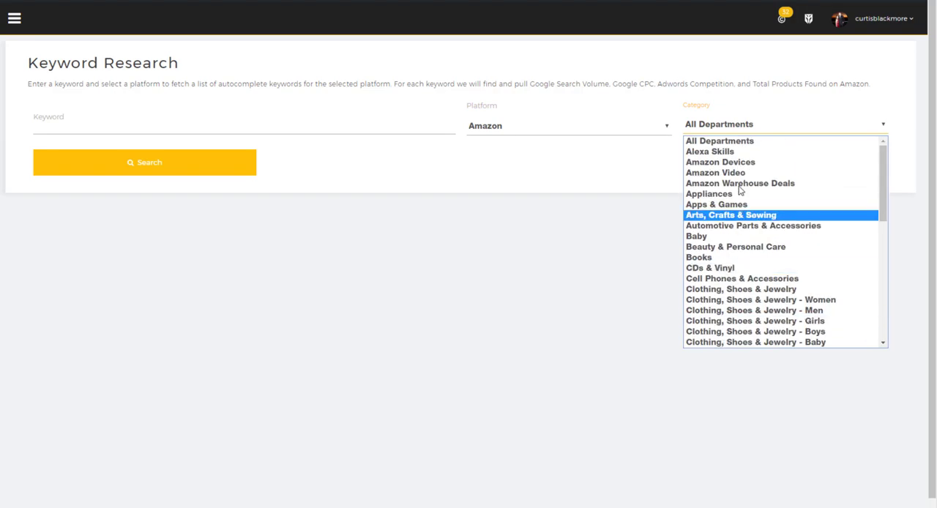
click(531, 142)
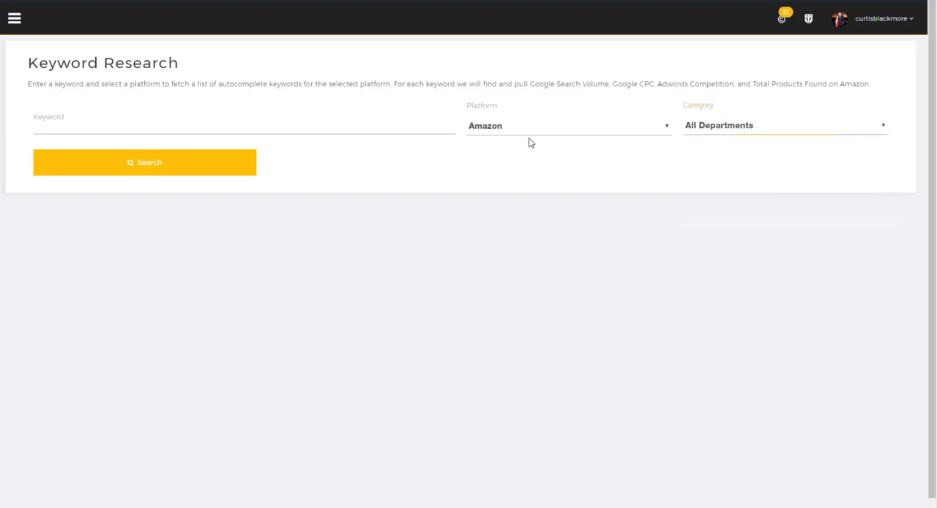
- Switch the platform back to Etsy with All Departments and select the keyword field
click(568, 125)
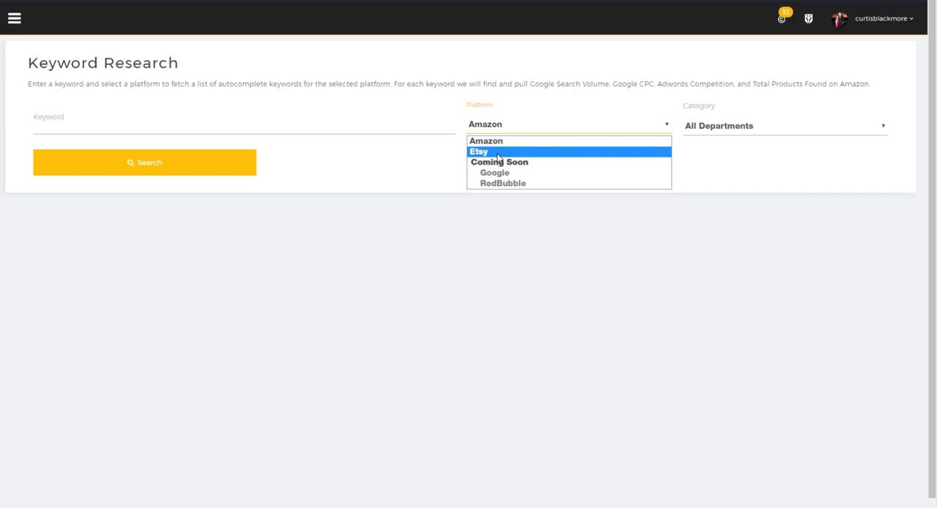
click(478, 151)
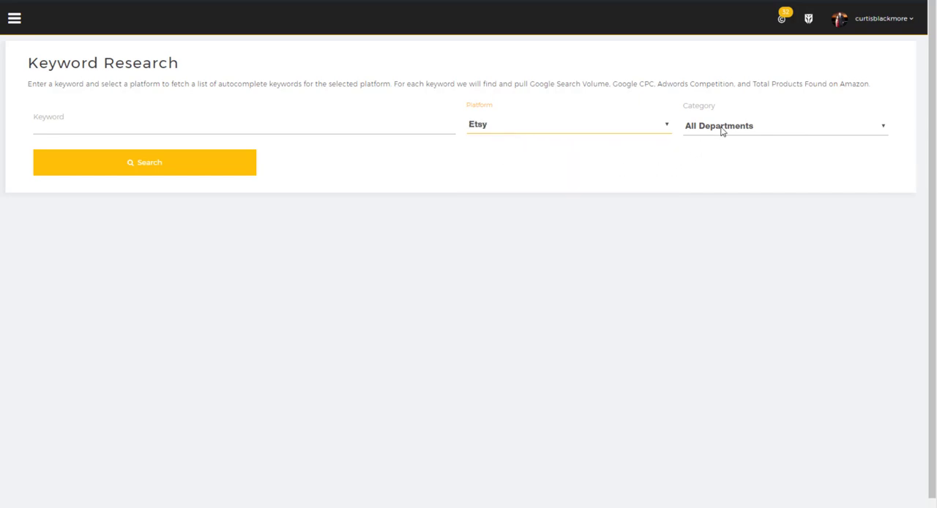
click(783, 124)
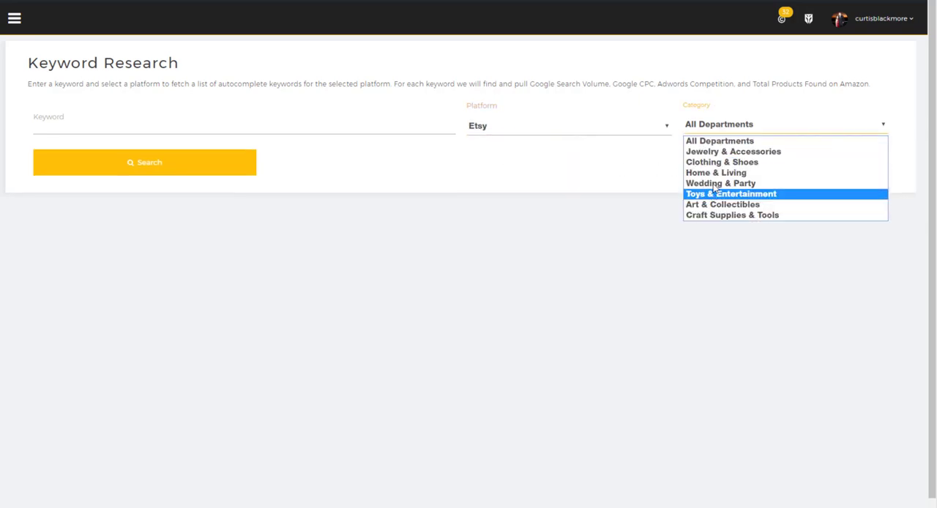
click(488, 164)
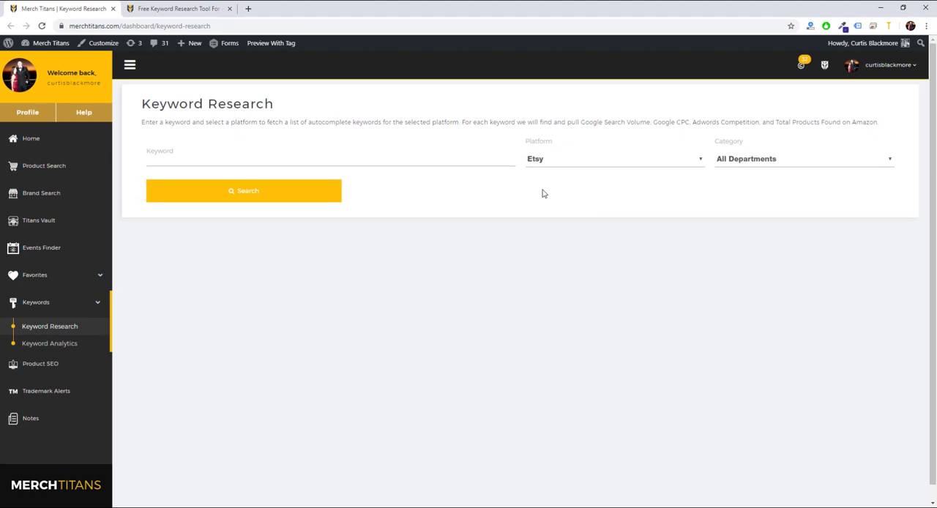
mouse_move(543, 192)
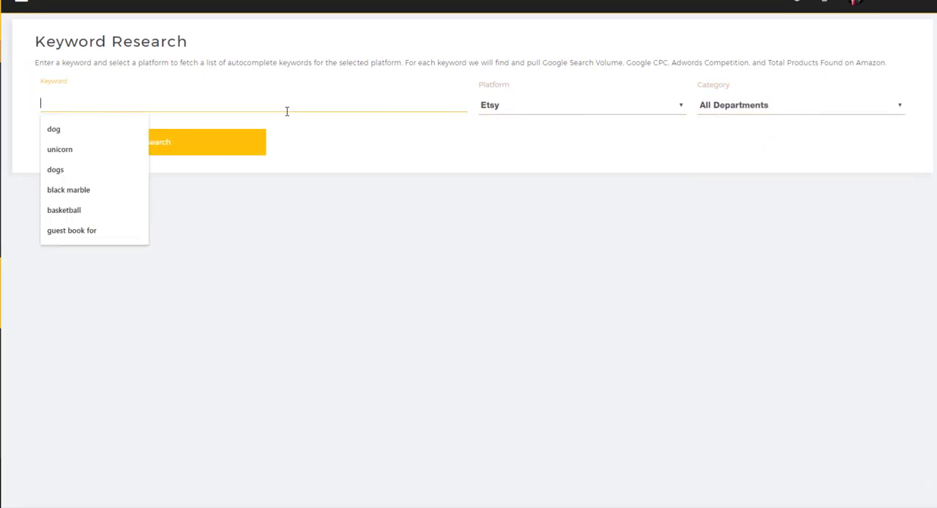
click(59, 150)
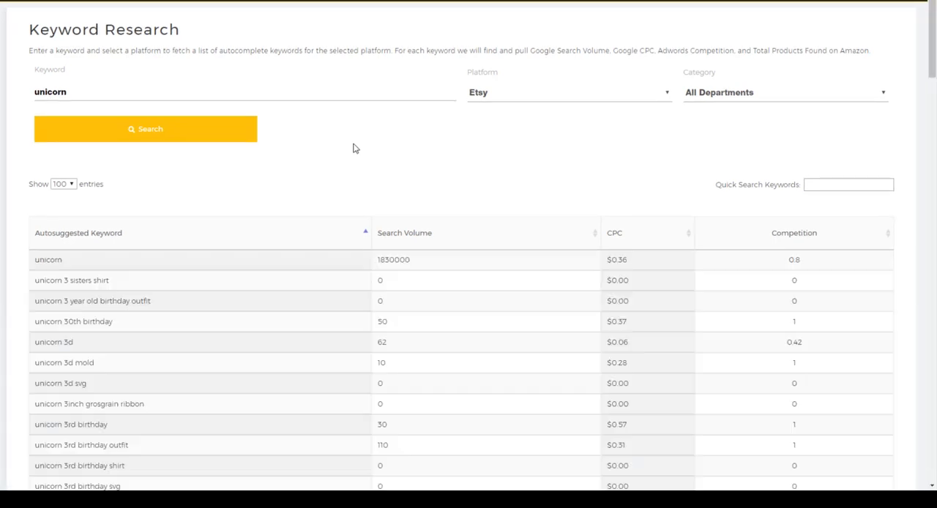
scroll(down, 3)
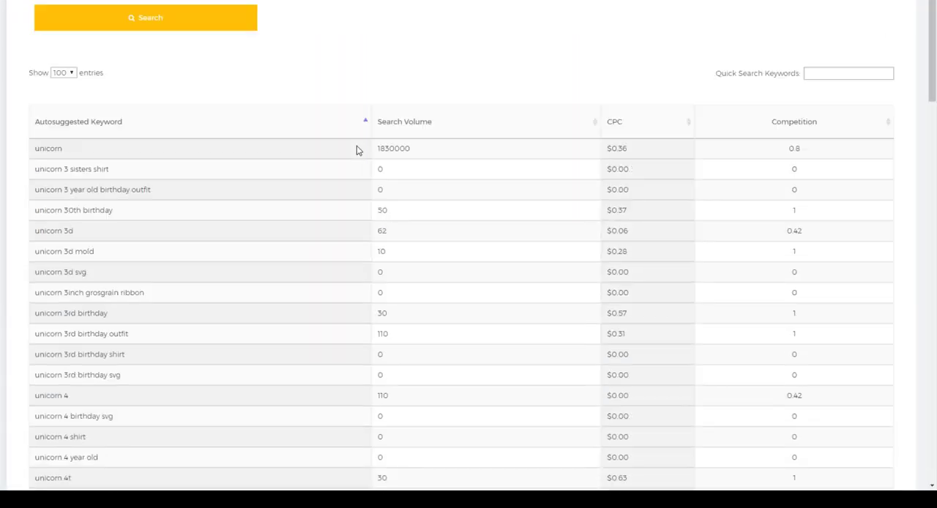
scroll(down, 3)
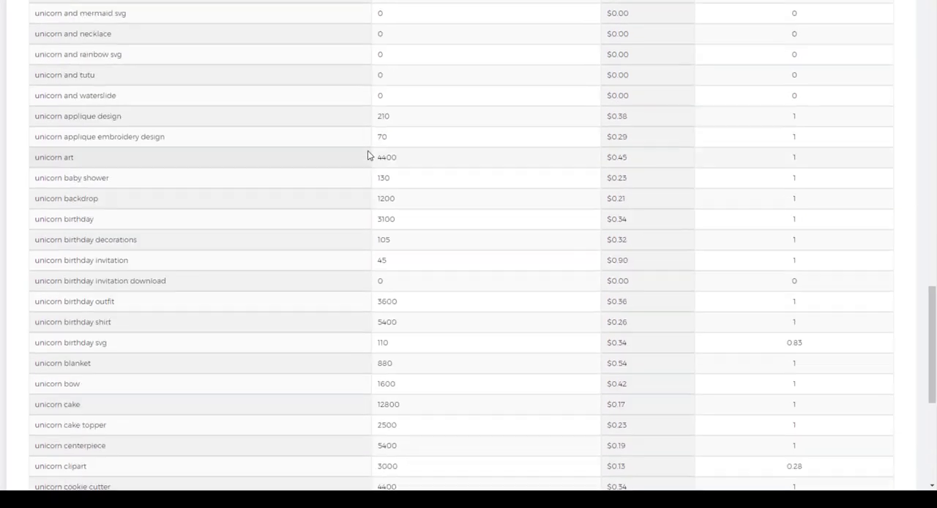
scroll(down, 3)
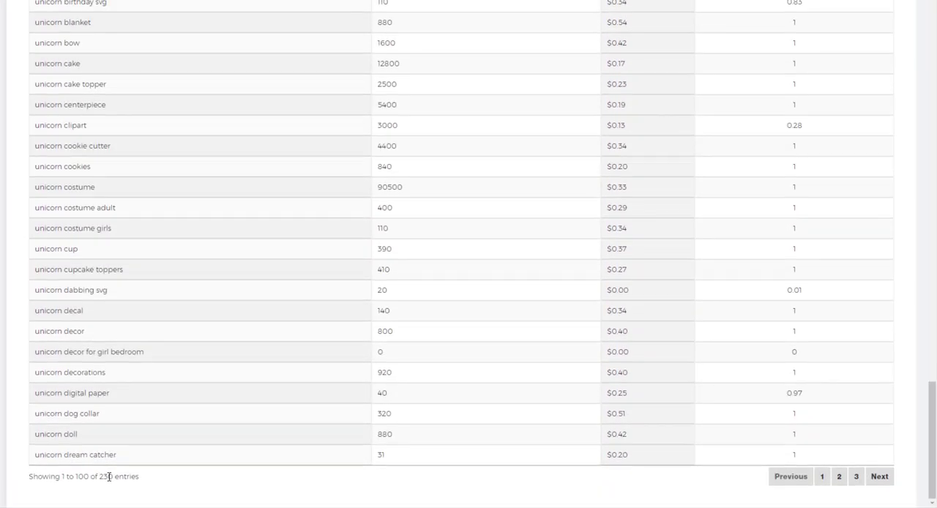
mouse_move(280, 409)
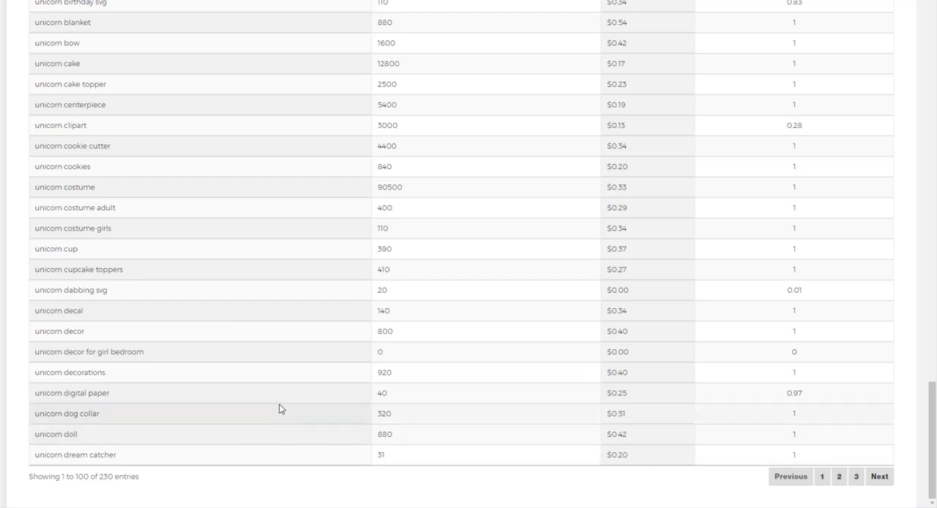
scroll(up, 3)
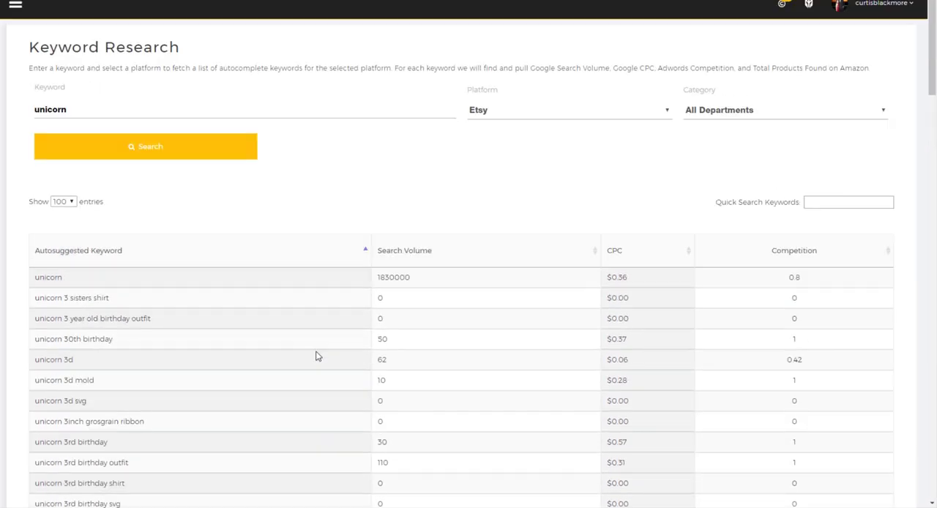
mouse_move(391, 264)
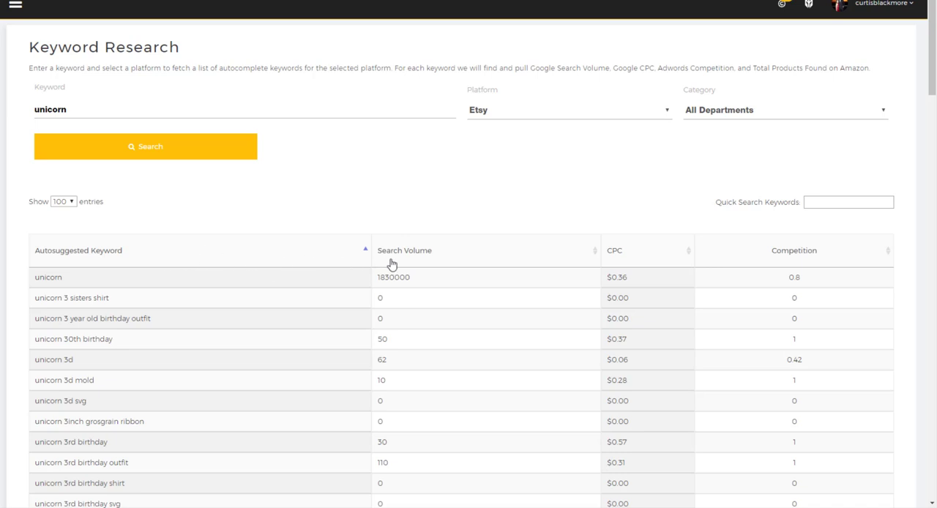
- Sort the unicorn suggestions by search volume, highest first, and highlight 'unicorn shirt'
click(404, 250)
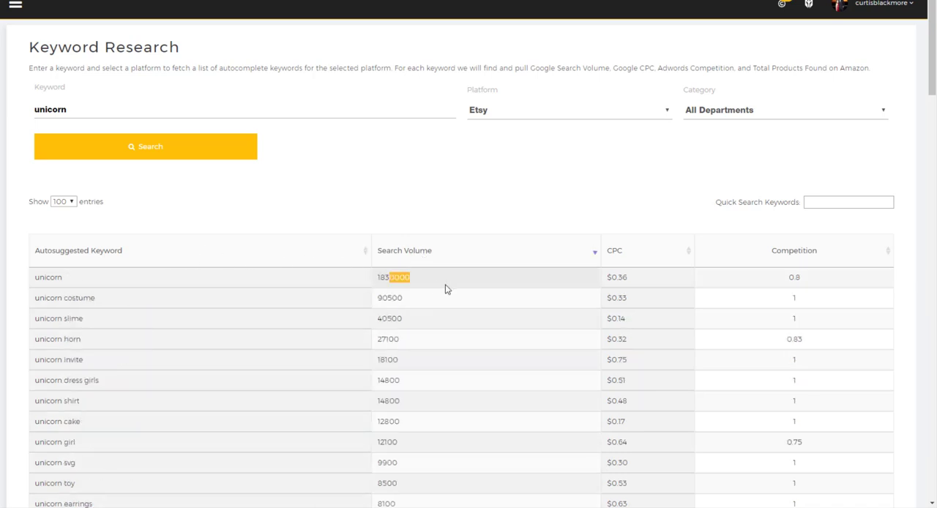
scroll(down, 3)
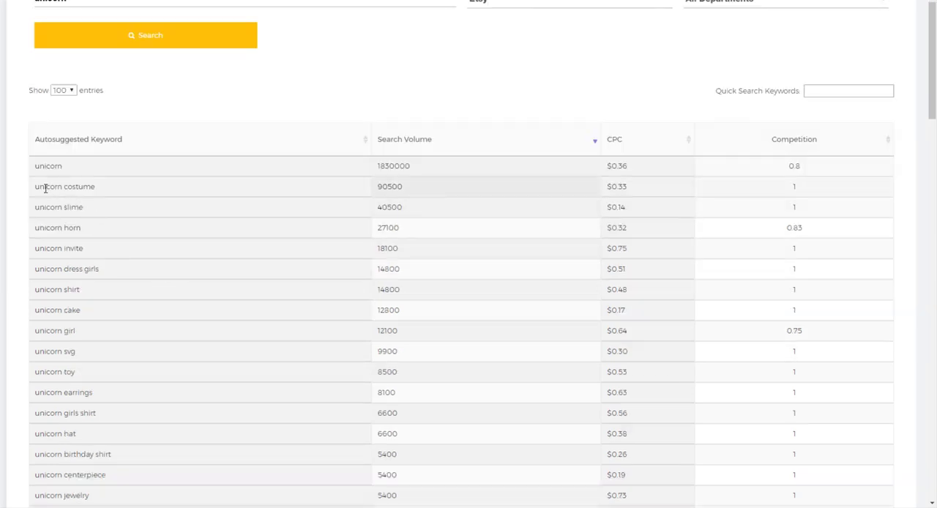
double_click(73, 187)
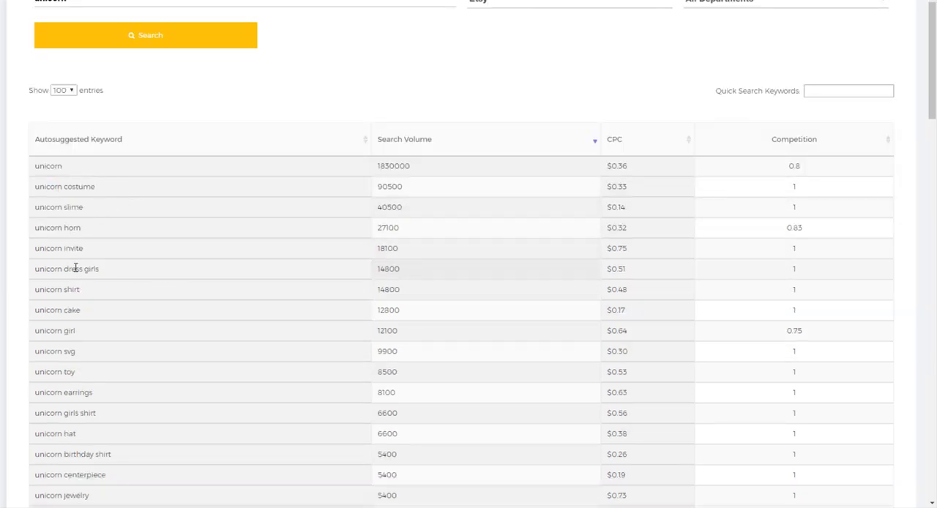
double_click(70, 290)
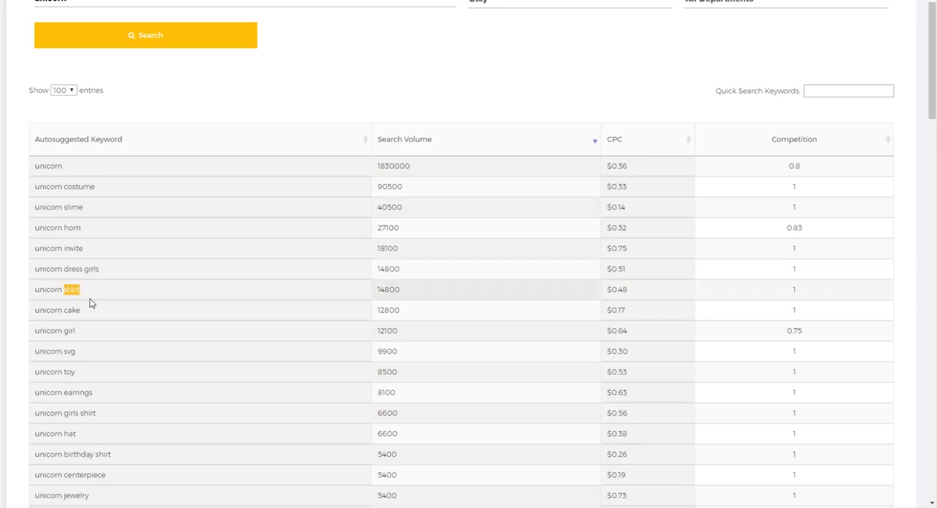
mouse_move(138, 330)
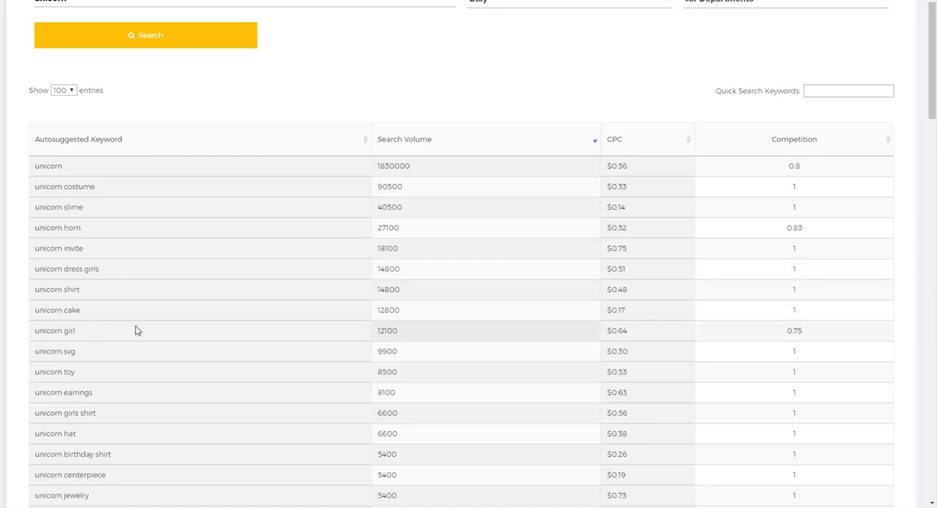
- Scroll down through the 230 results to the pagination and back up
scroll(down, 3)
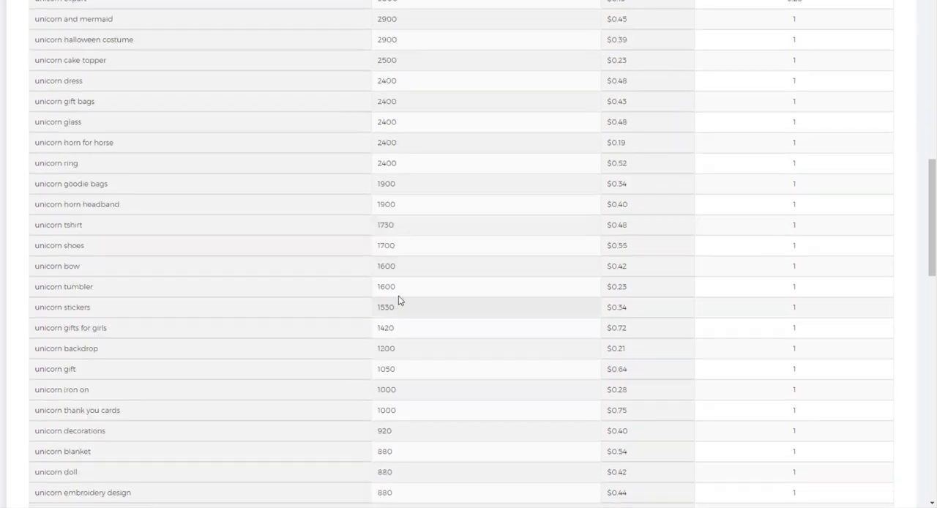
scroll(down, 3)
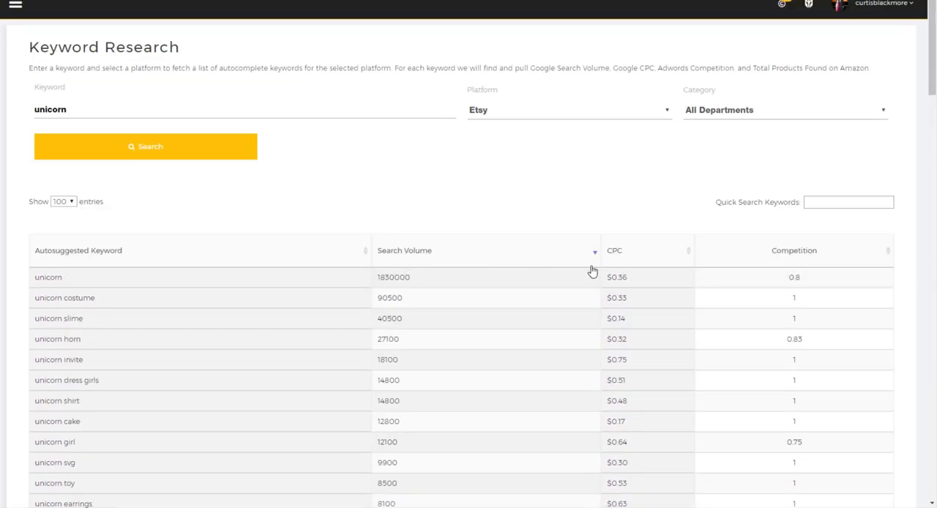
mouse_move(632, 276)
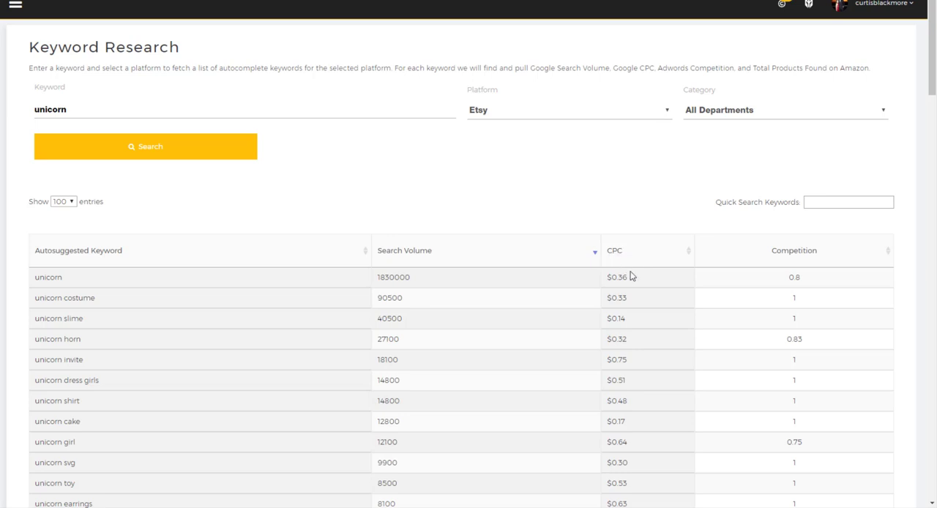
mouse_move(761, 298)
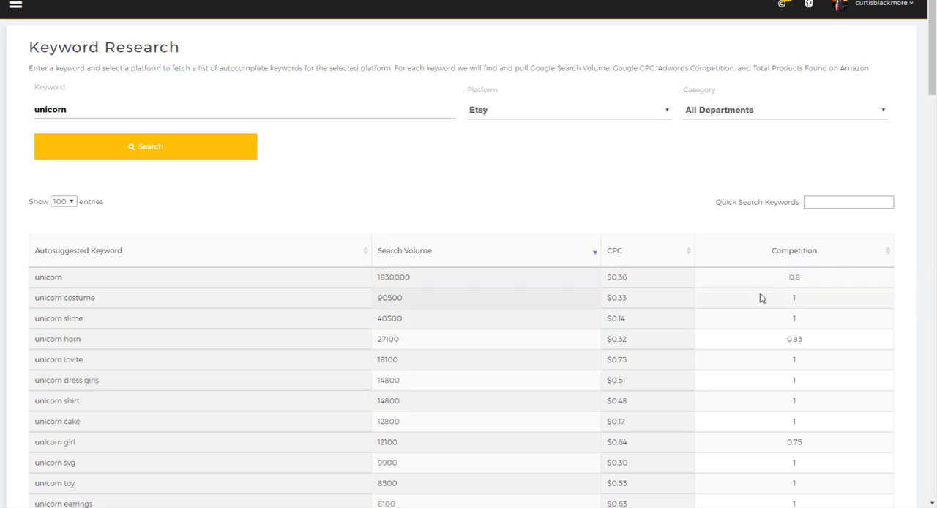
scroll(down, 3)
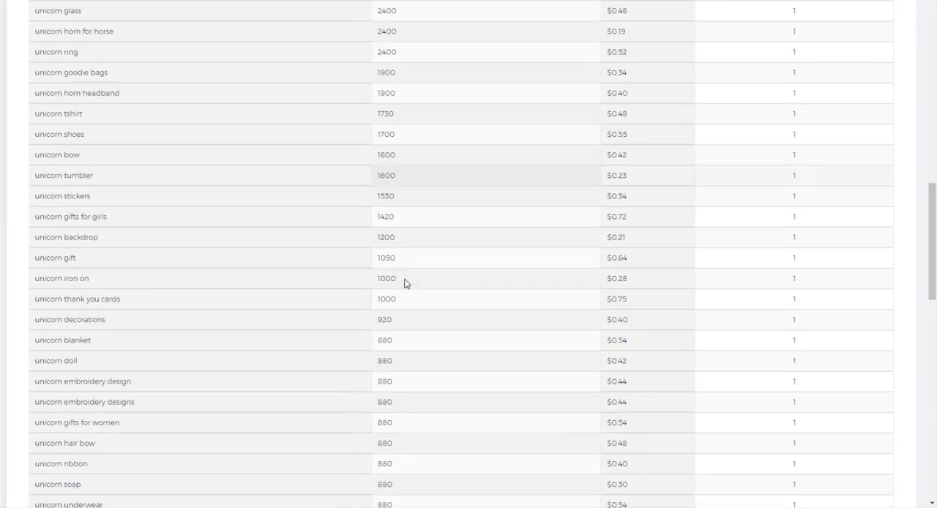
scroll(down, 3)
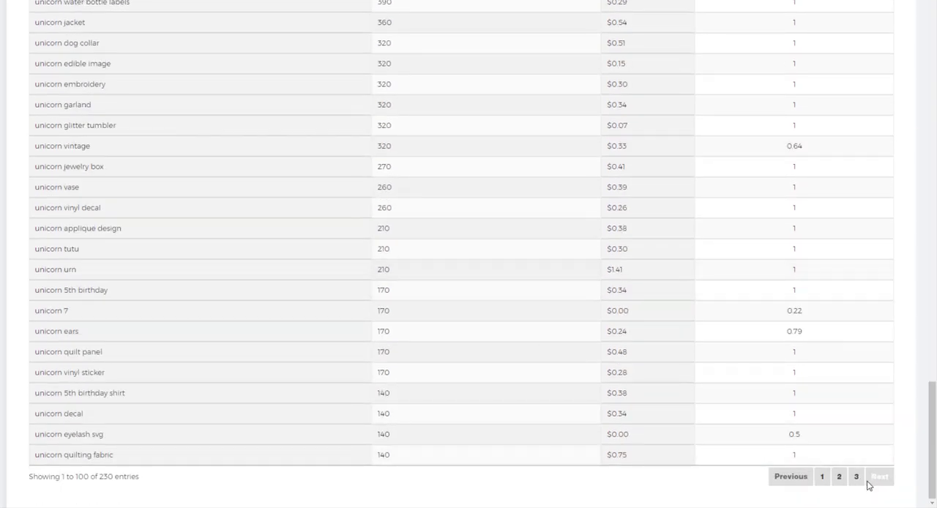
mouse_move(182, 428)
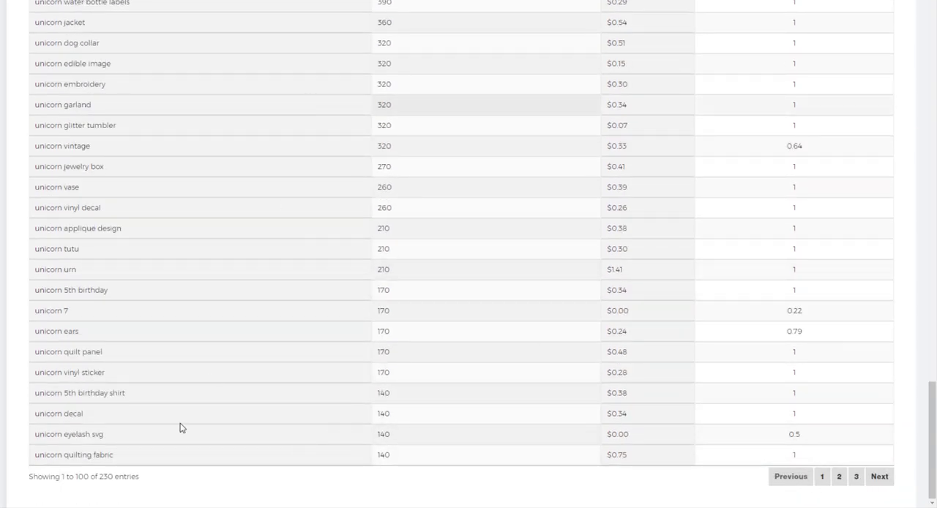
scroll(up, 3)
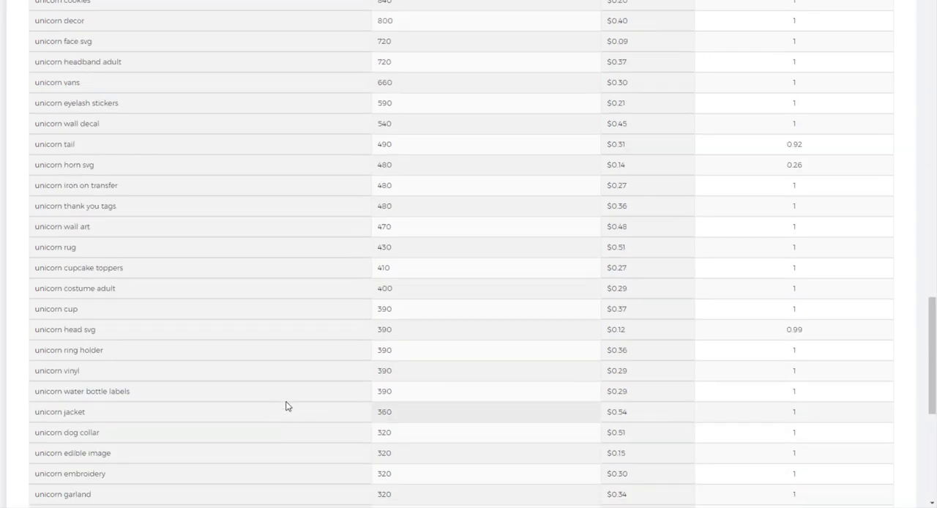
scroll(up, 3)
text(unicorn shirt)
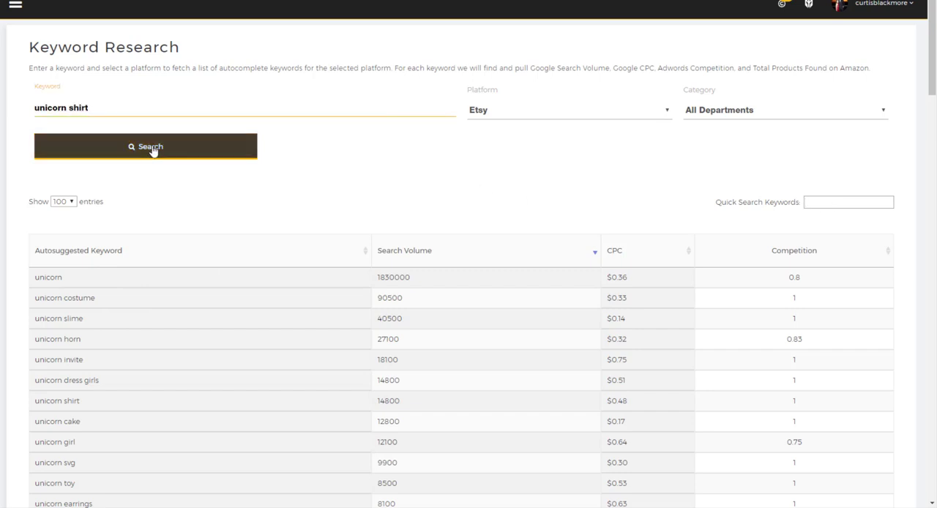
- Filter the unicorn results with the quick keyword 'shirt' and review them
click(847, 202)
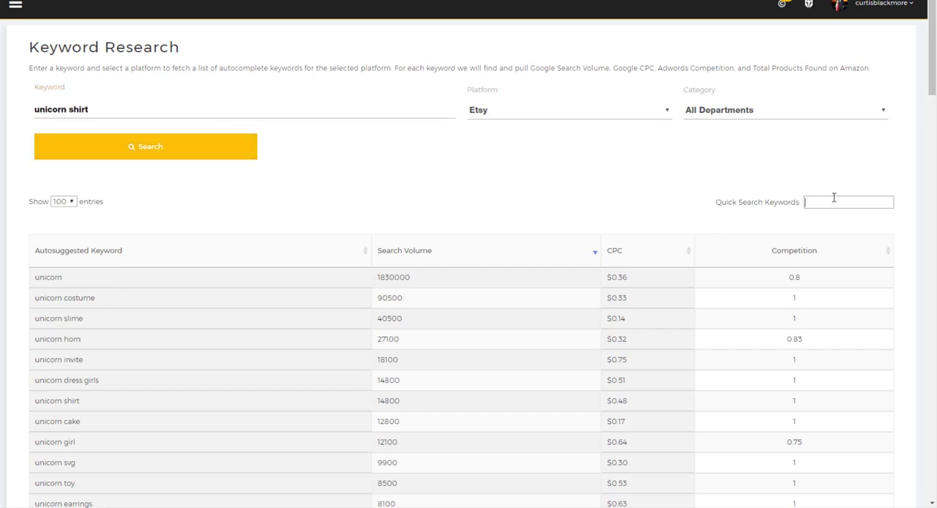
text(s)
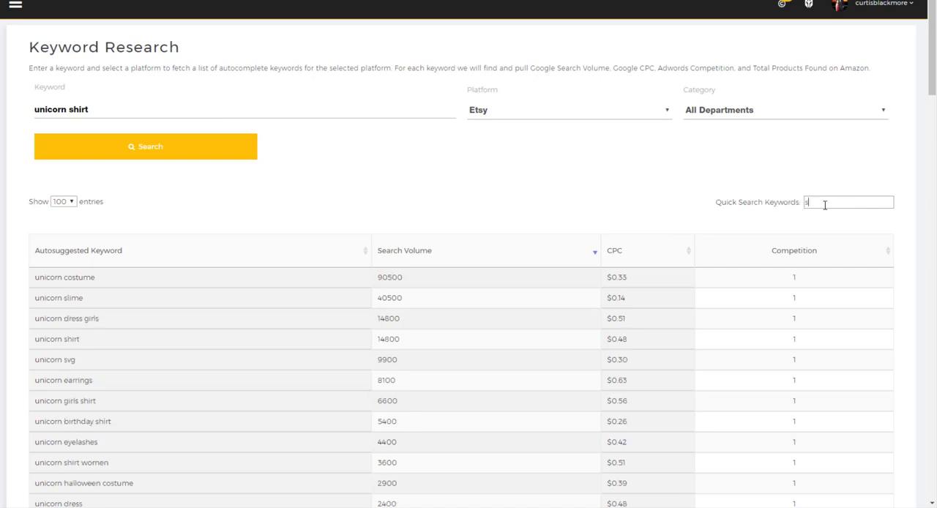
text(shirt)
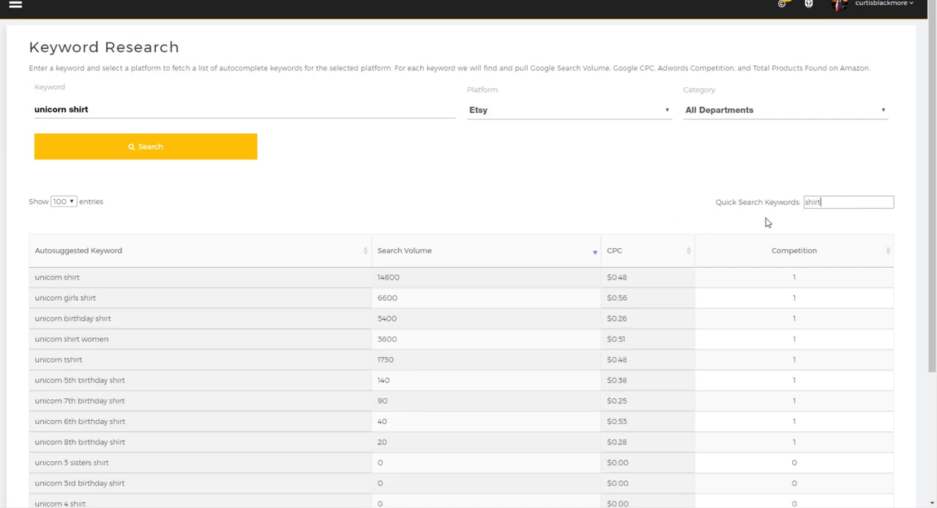
scroll(down, 3)
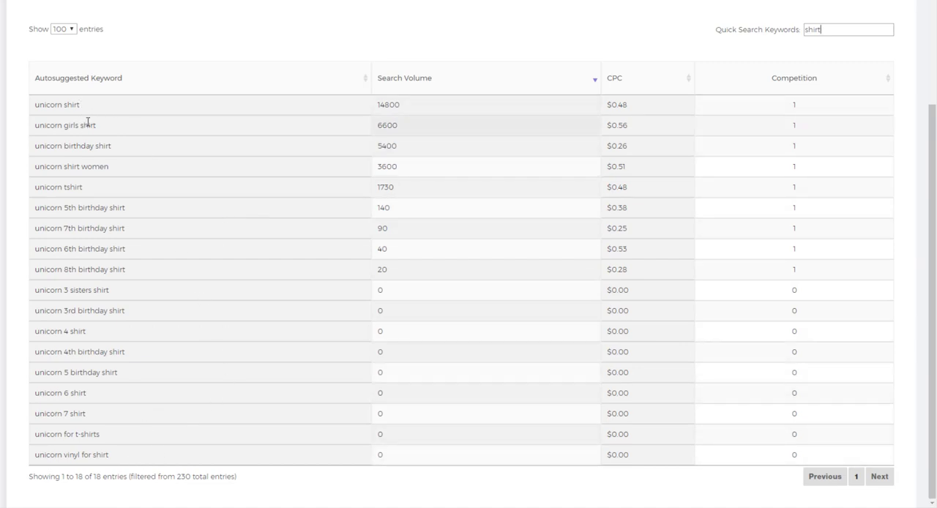
scroll(up, 3)
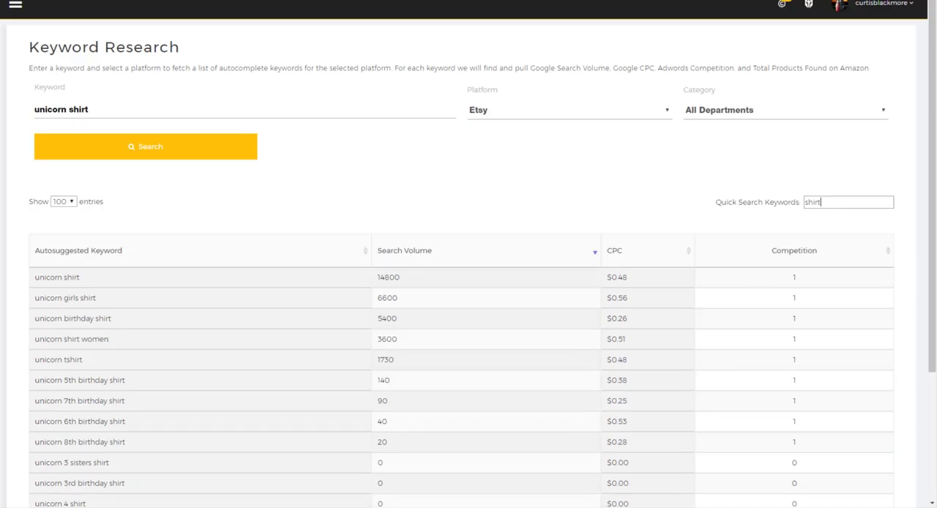
- Try svg, hoodie, tank, pos and clipart as quick keyword filters
text(svg)
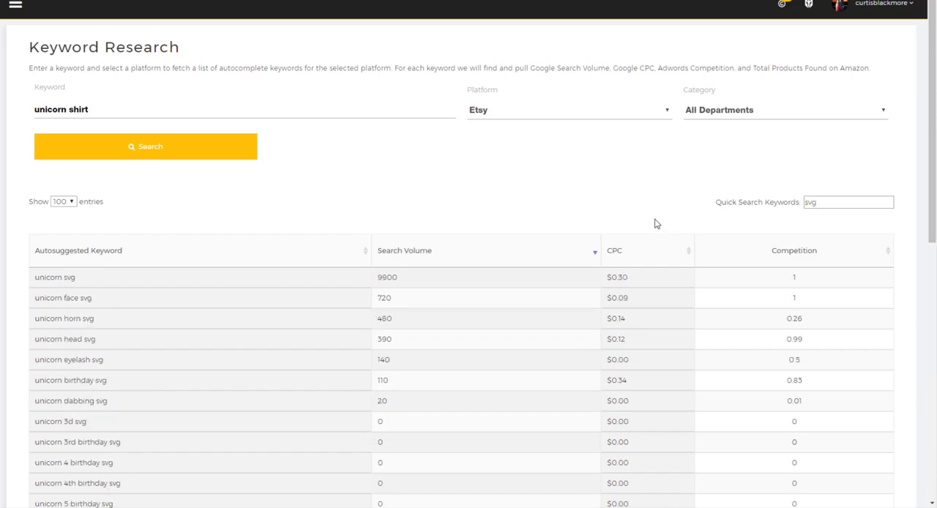
scroll(down, 3)
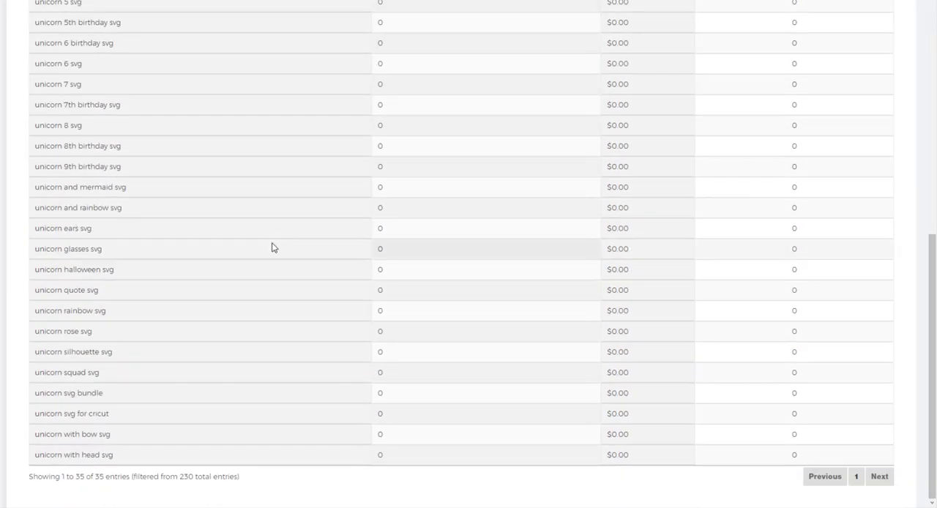
scroll(up, 3)
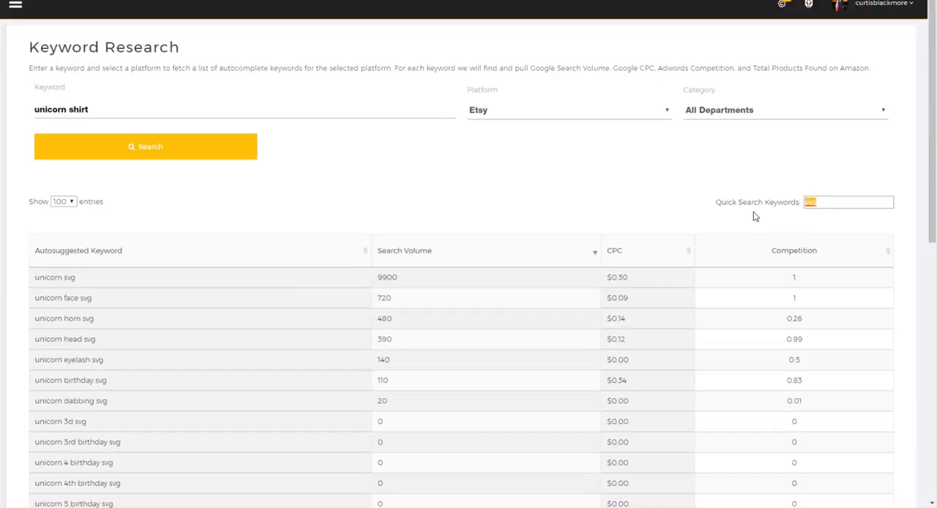
text(hoodie)
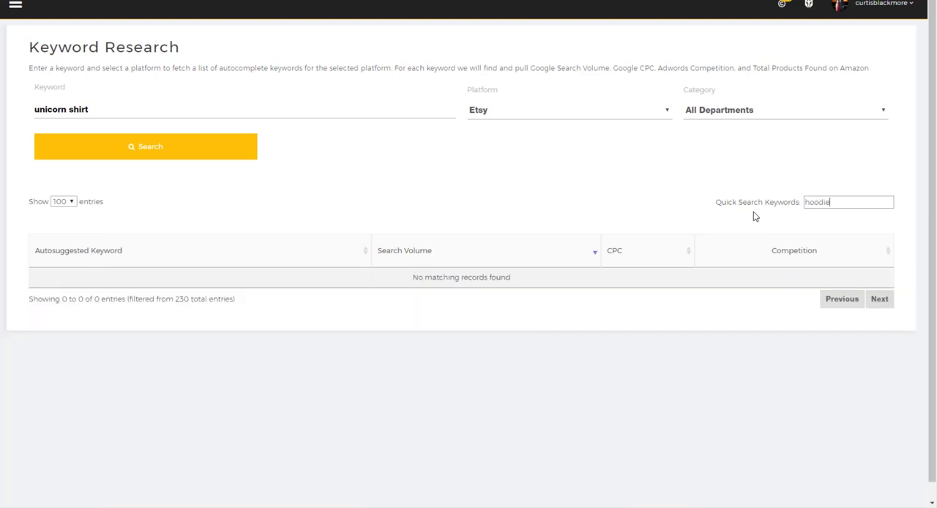
text(tank)
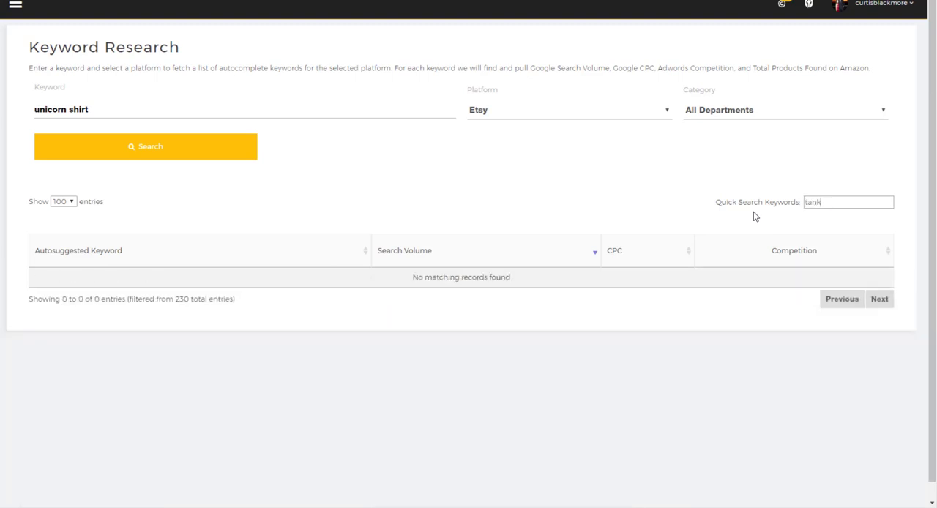
text(pos)
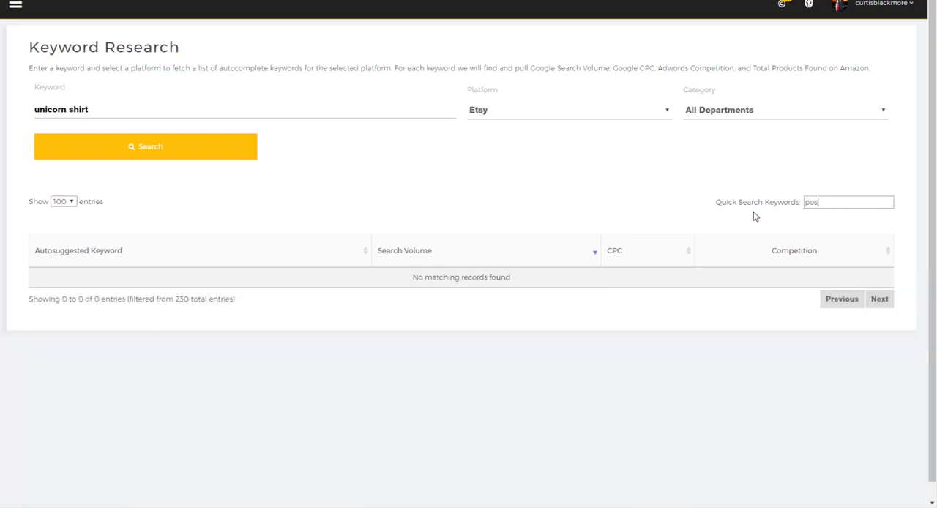
text(clipart)
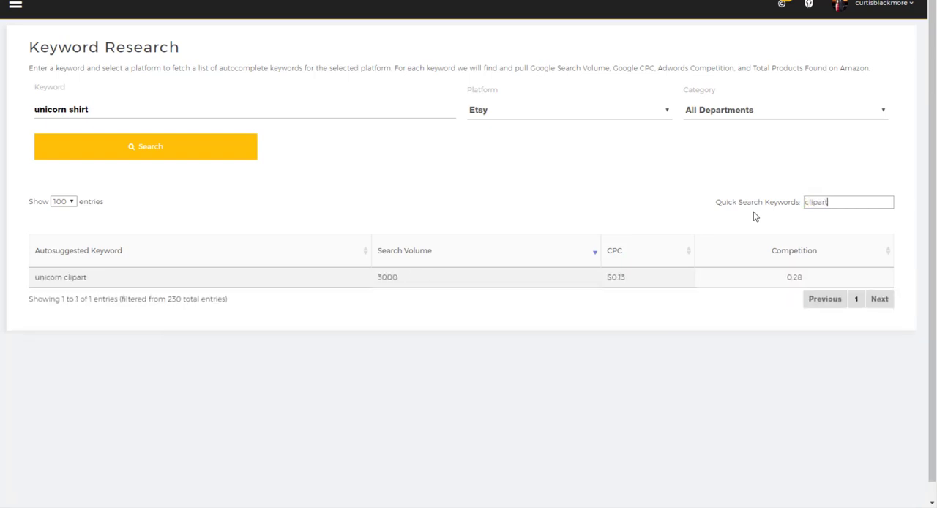
scroll(down, 3)
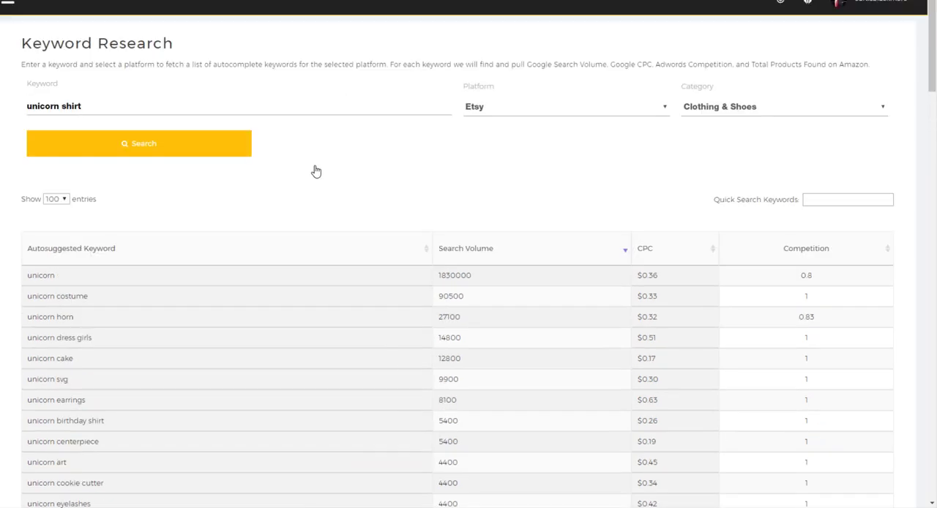
- Search Etsy for 'nurse shirt' in Clothing & Shoes and scroll the 14 suggestions
text(n)
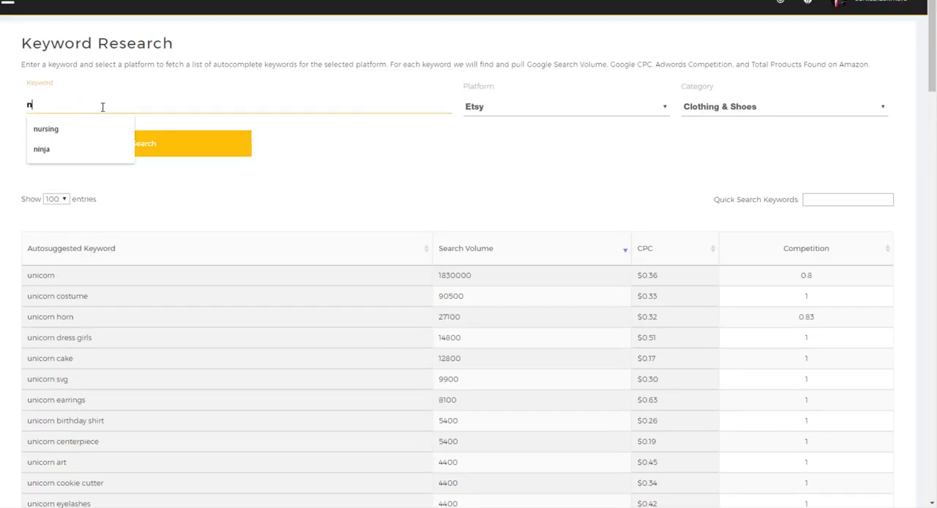
text(nurse sh)
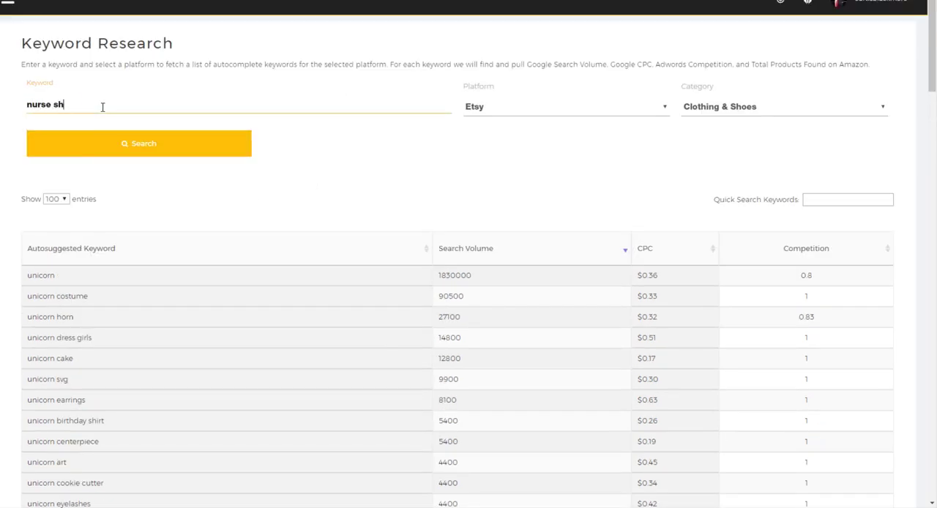
text(irt)
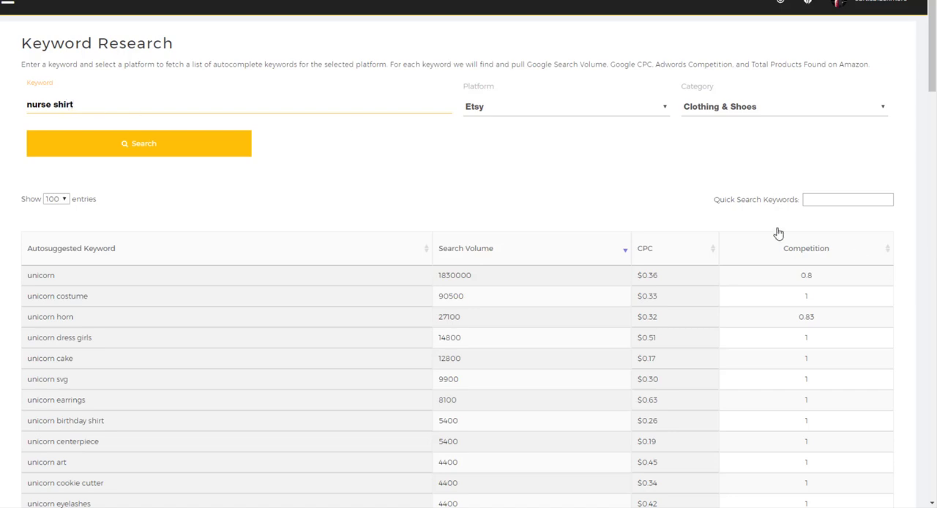
click(783, 106)
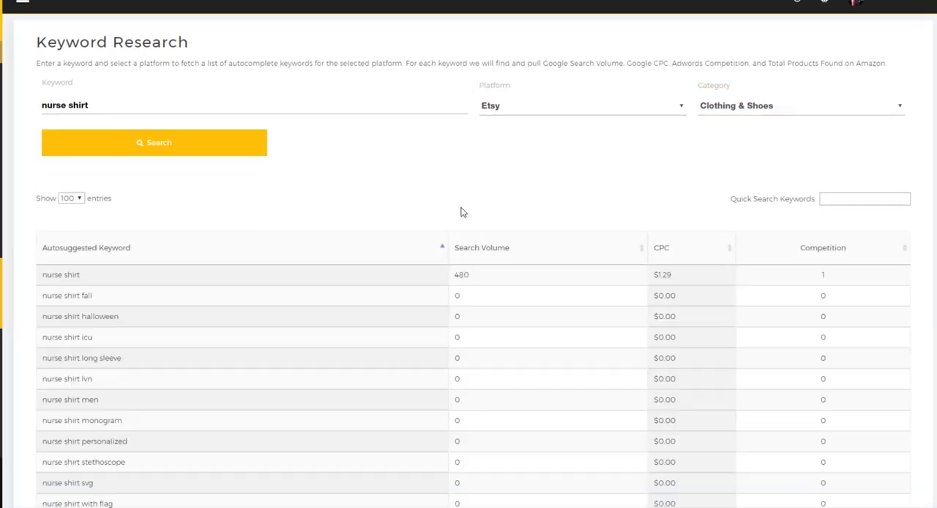
scroll(down, 3)
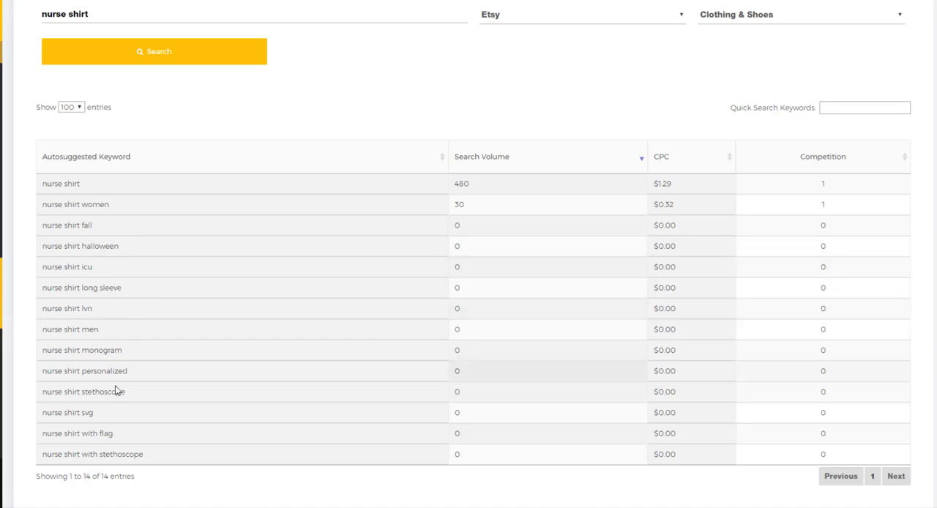
scroll(up, 3)
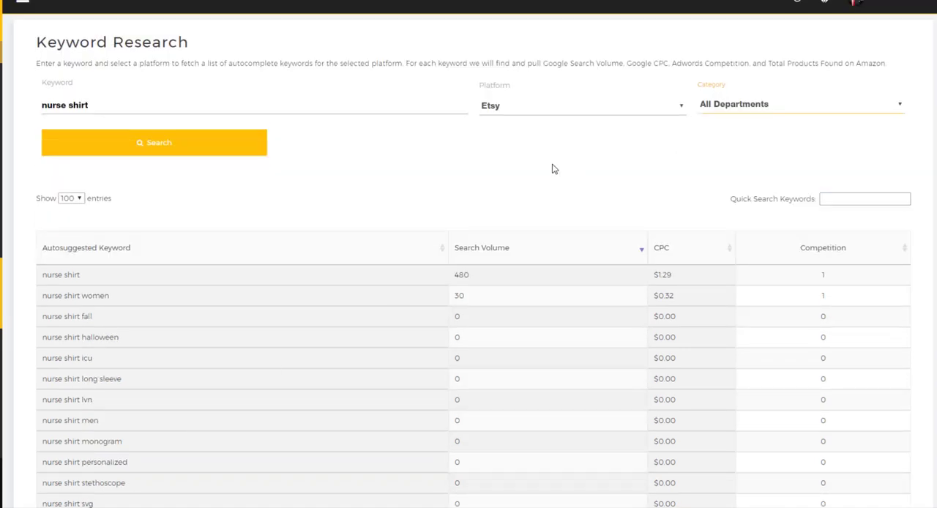
mouse_move(154, 143)
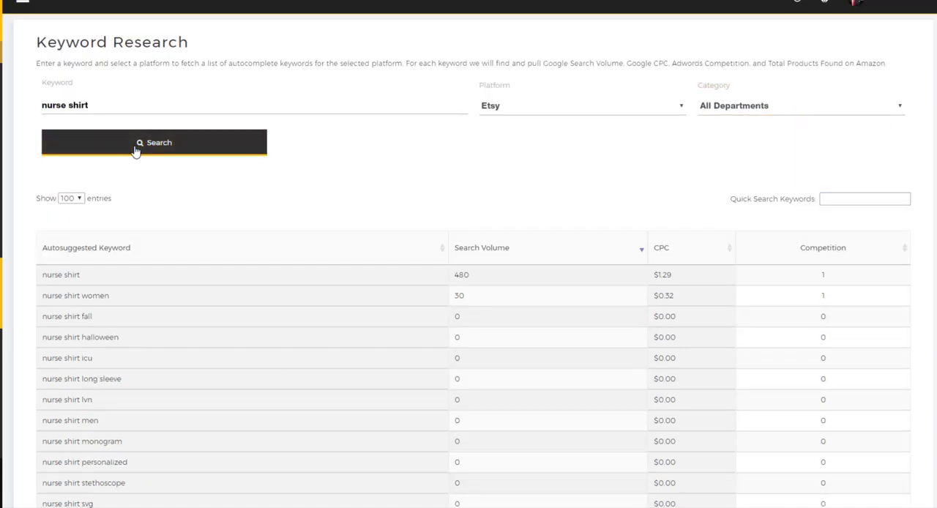
click(153, 142)
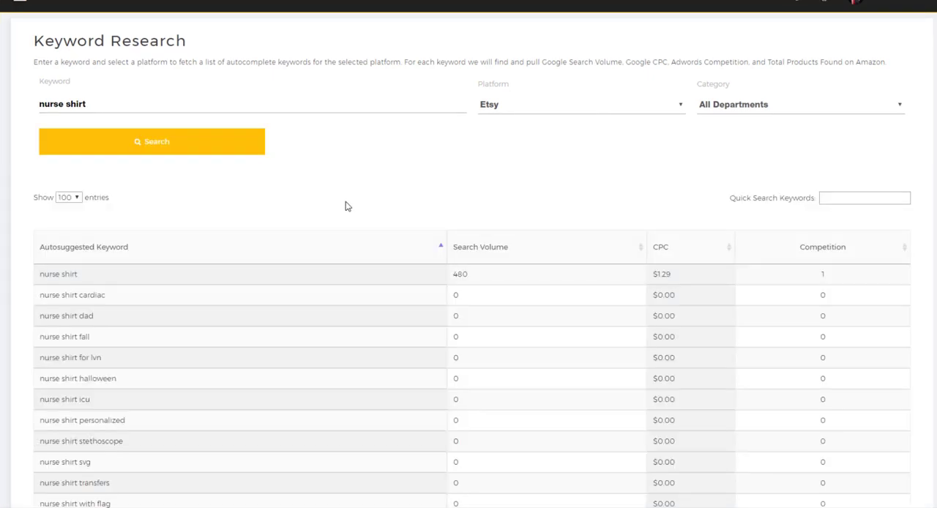
scroll(down, 3)
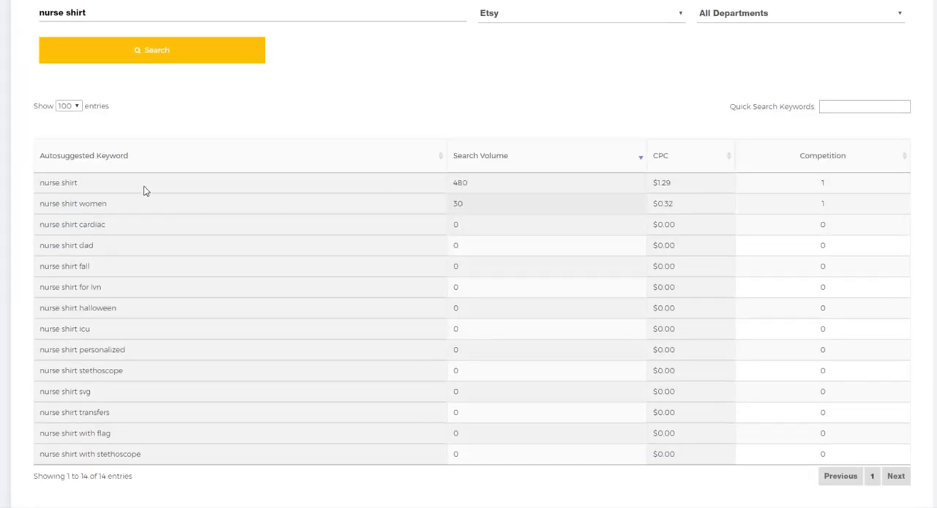
scroll(up, 3)
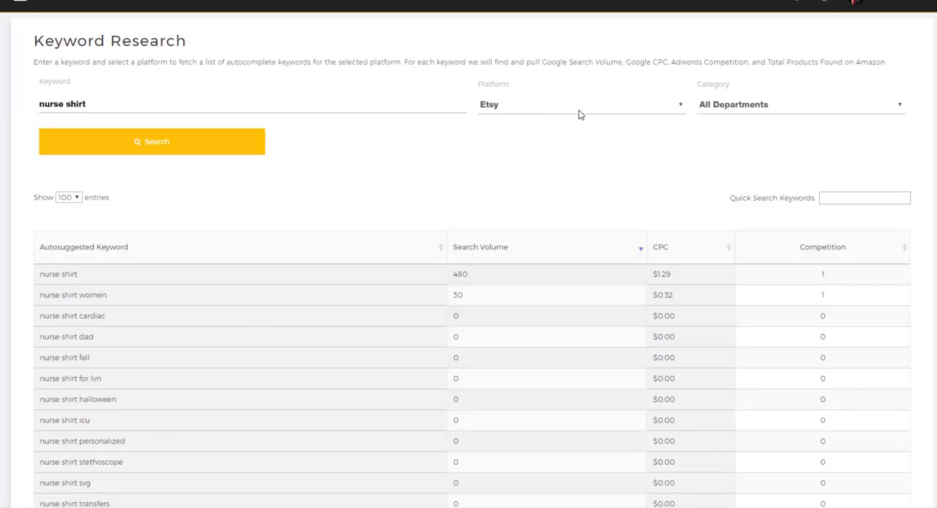
mouse_move(461, 204)
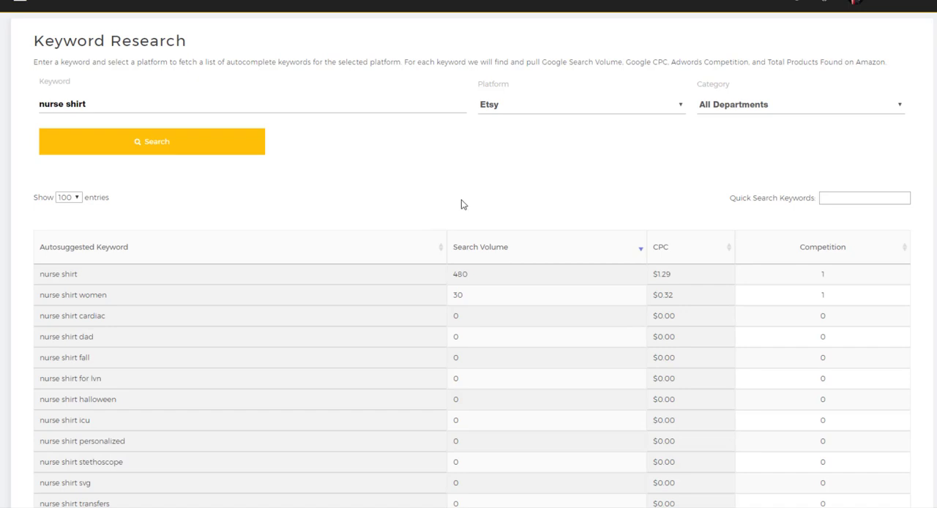
mouse_move(348, 172)
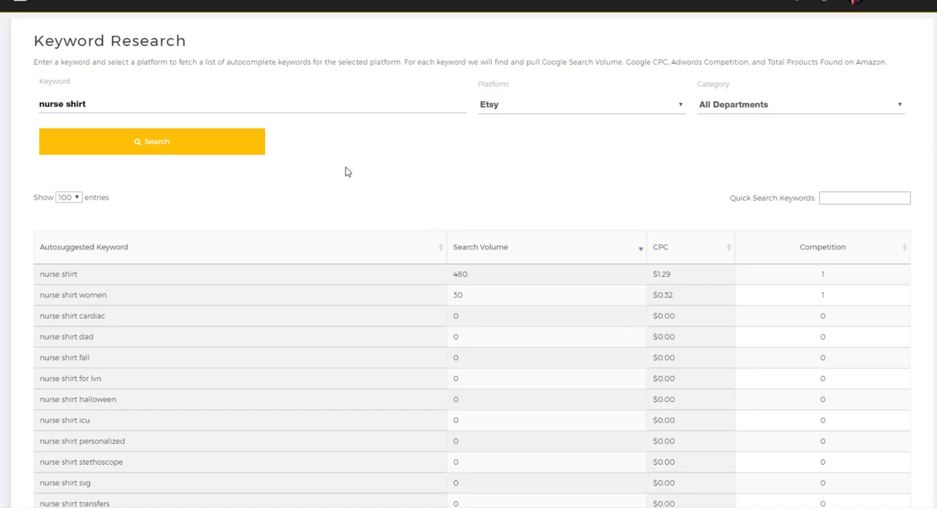
mouse_move(518, 111)
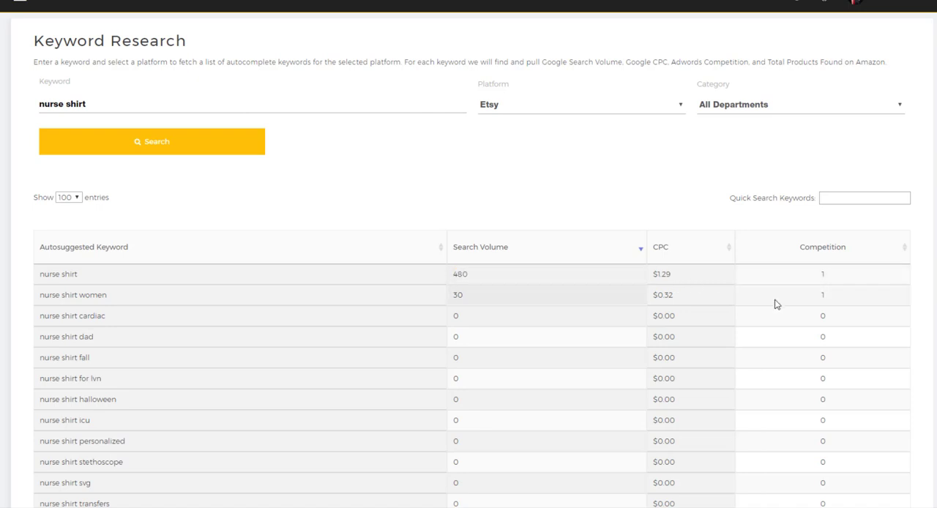
mouse_move(839, 333)
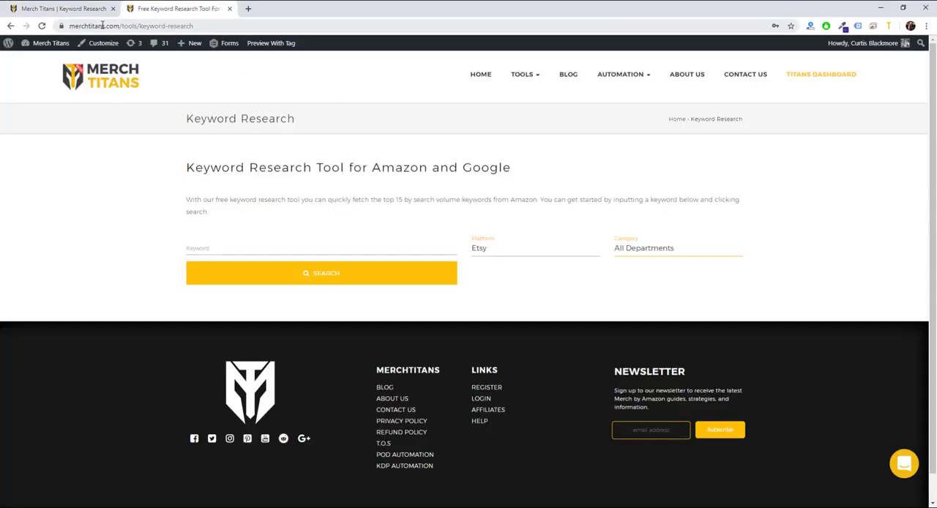
- Open the Tools menu on the merchtitans.com website
click(523, 74)
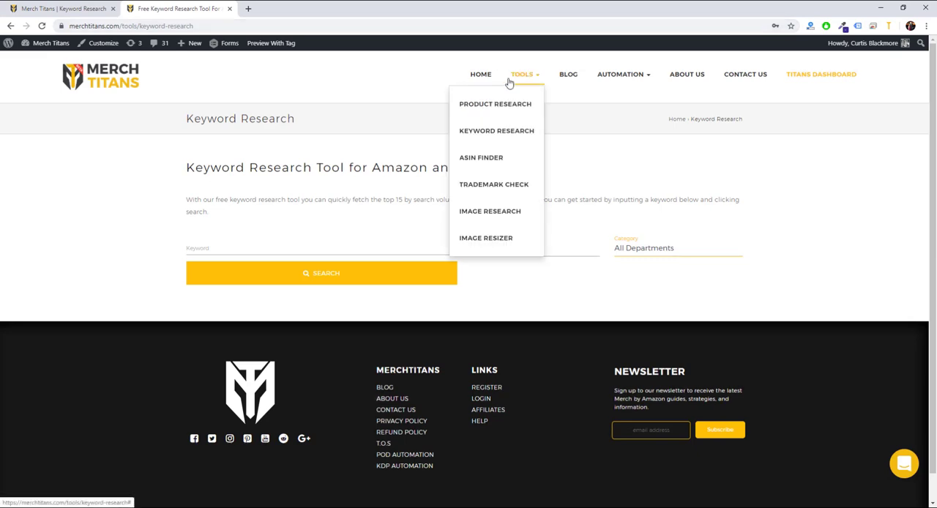
mouse_move(483, 144)
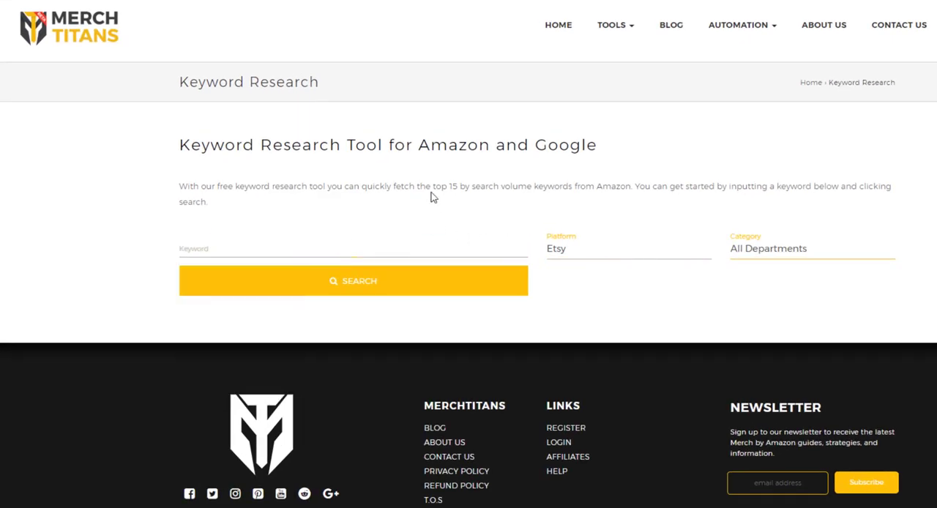
mouse_move(454, 187)
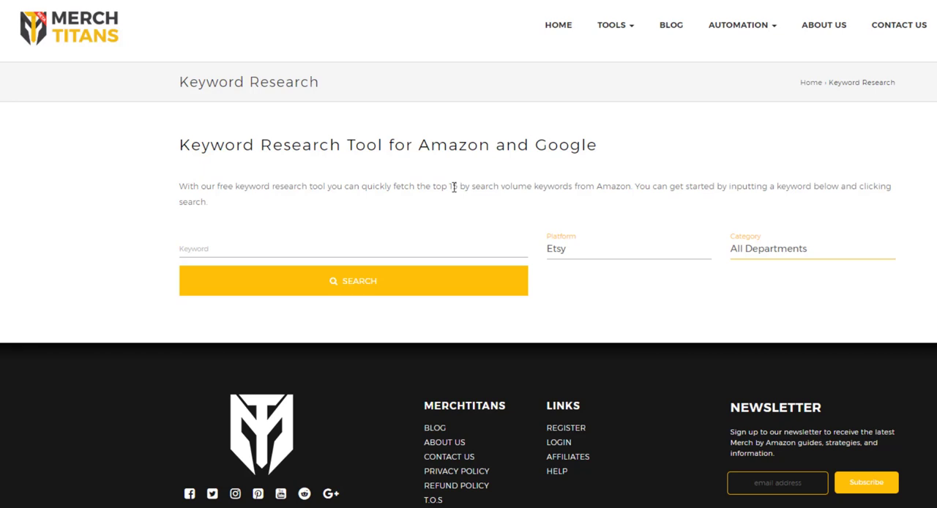
mouse_move(472, 207)
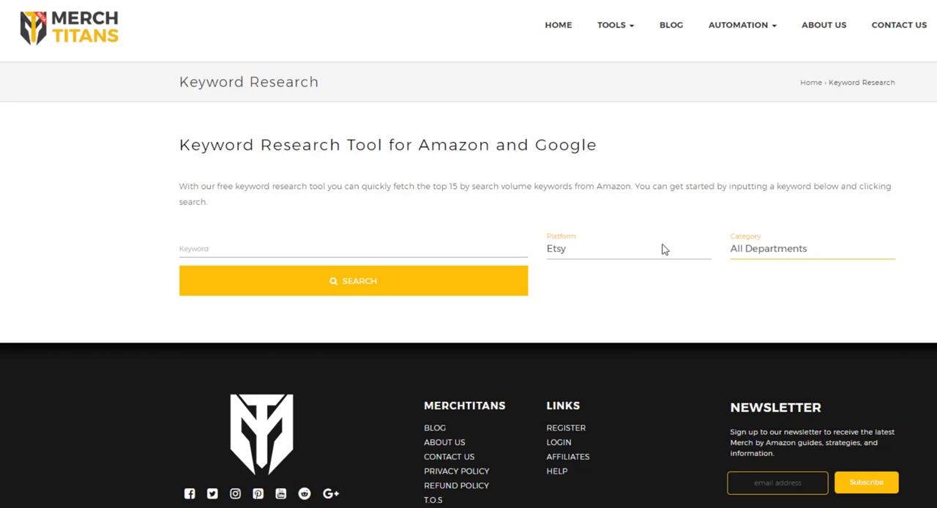
- Search the free tool for 'camping shirt' and sort by search volume ascending
click(351, 248)
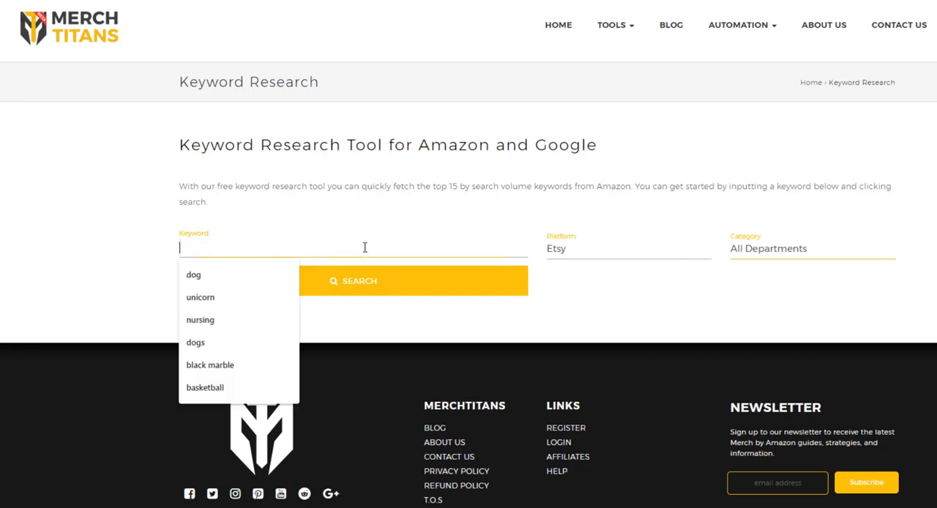
text(fishi)
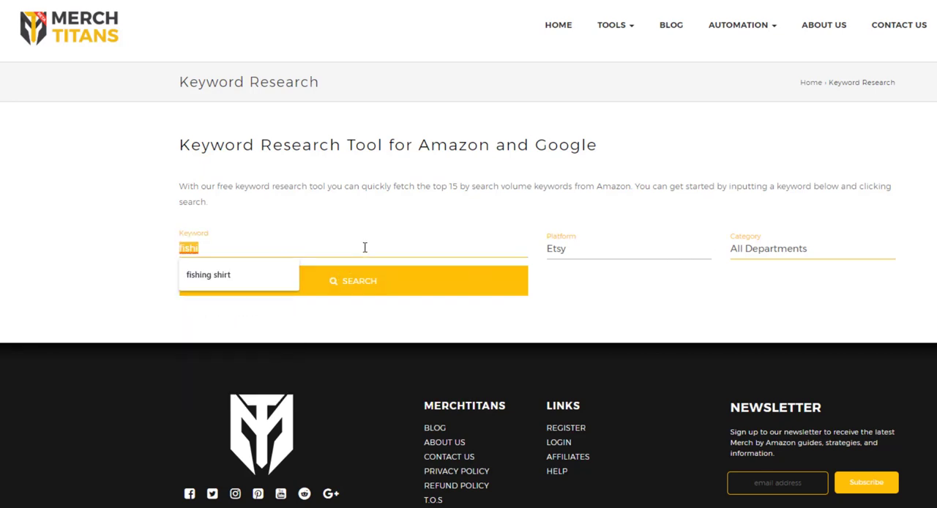
text(camping shirt)
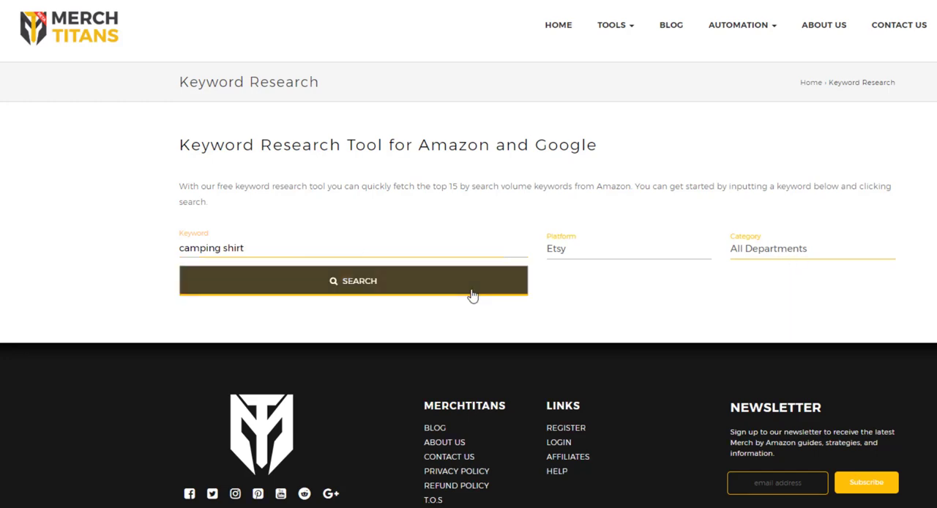
click(353, 280)
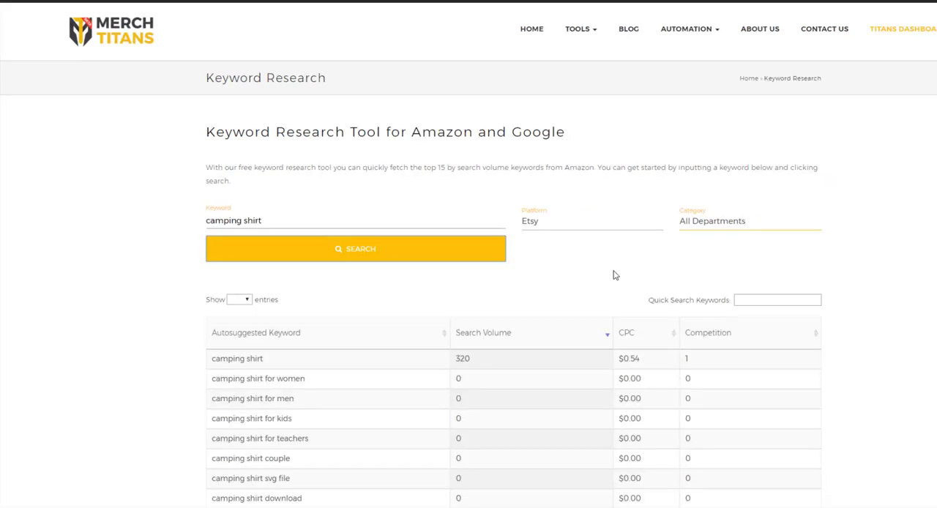
scroll(down, 3)
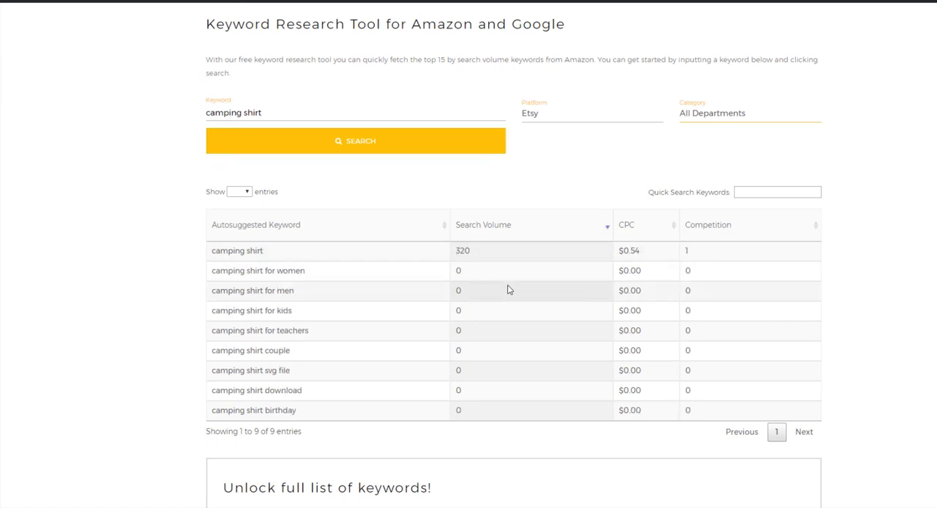
click(483, 224)
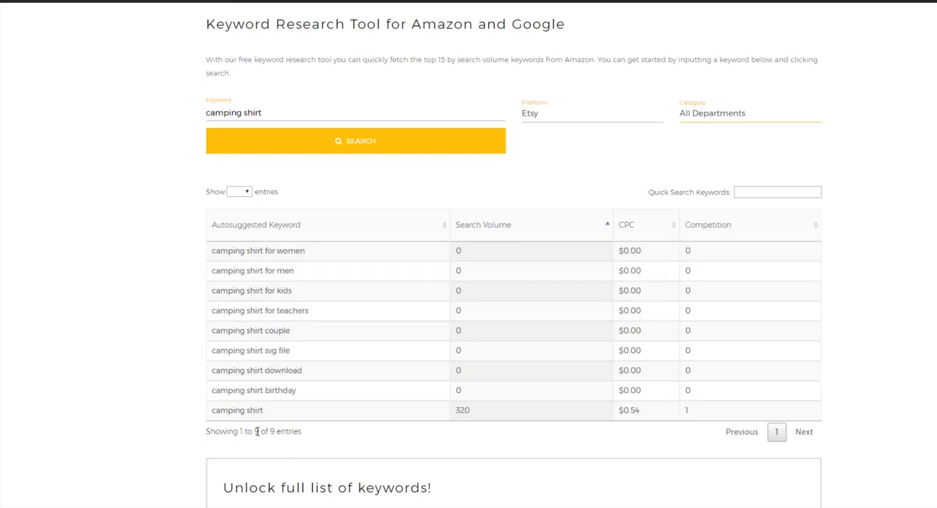
scroll(up, 3)
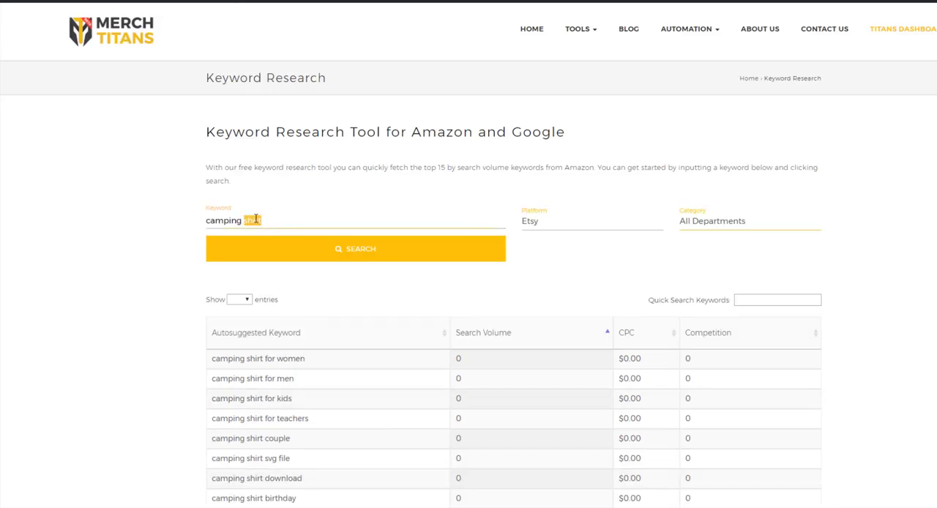
- Search just 'camping' and review the 15 suggestions led by camping stove
click(355, 248)
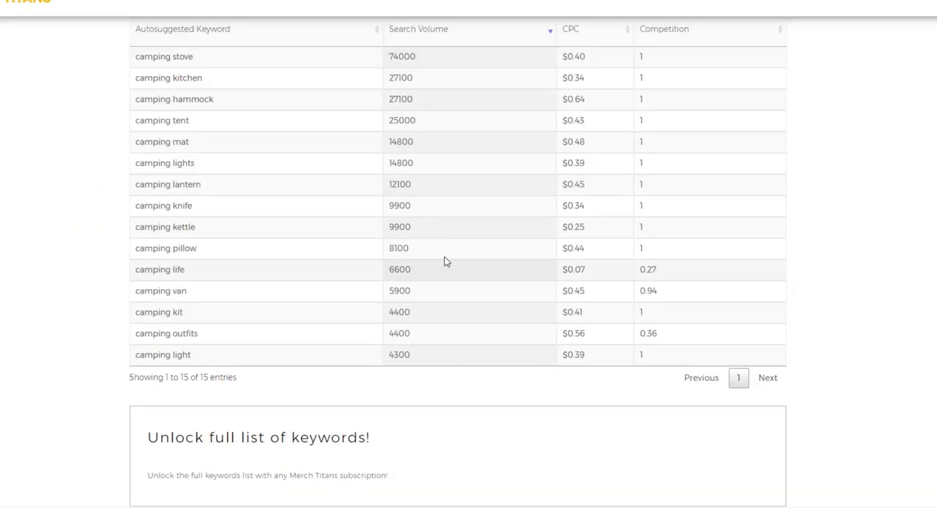
mouse_move(190, 78)
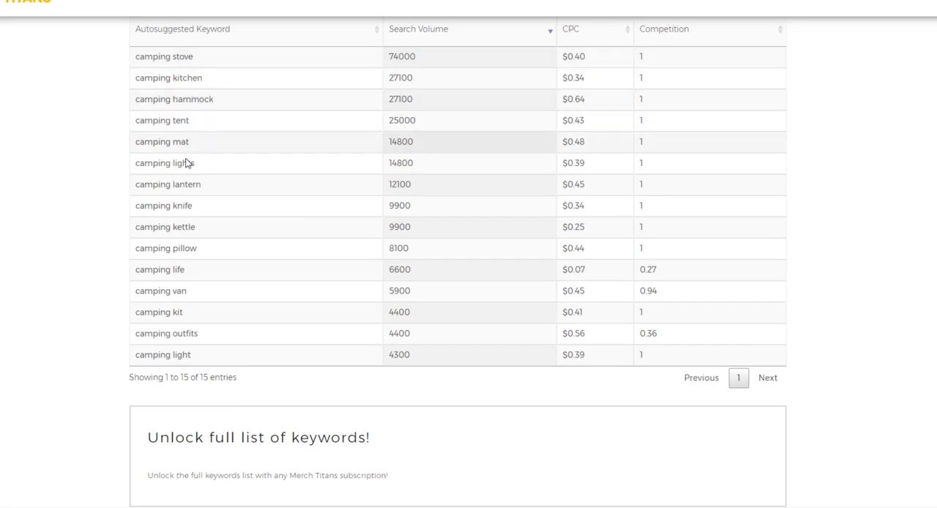
scroll(up, 3)
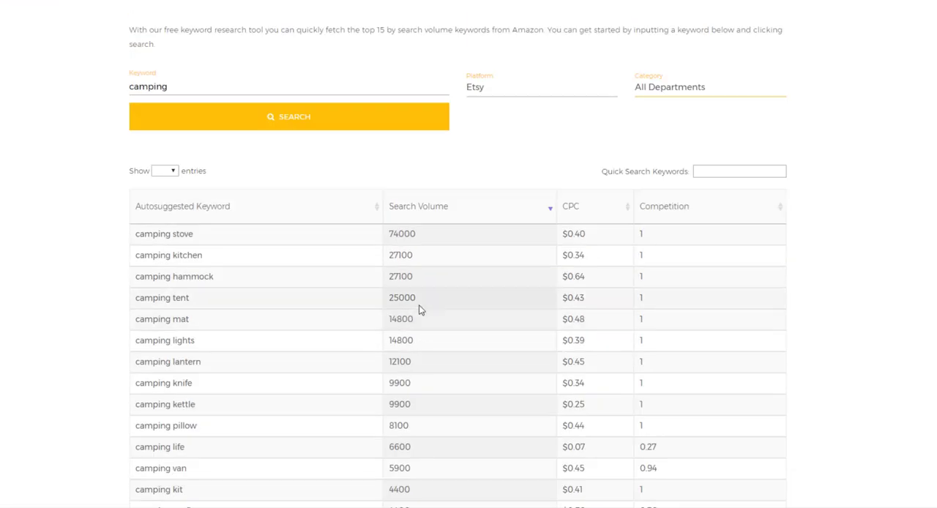
scroll(up, 3)
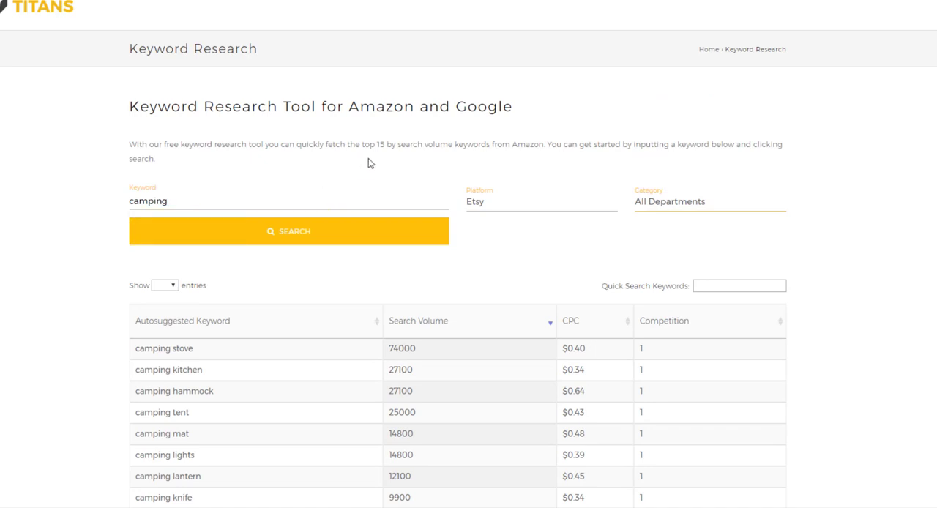
mouse_move(583, 348)
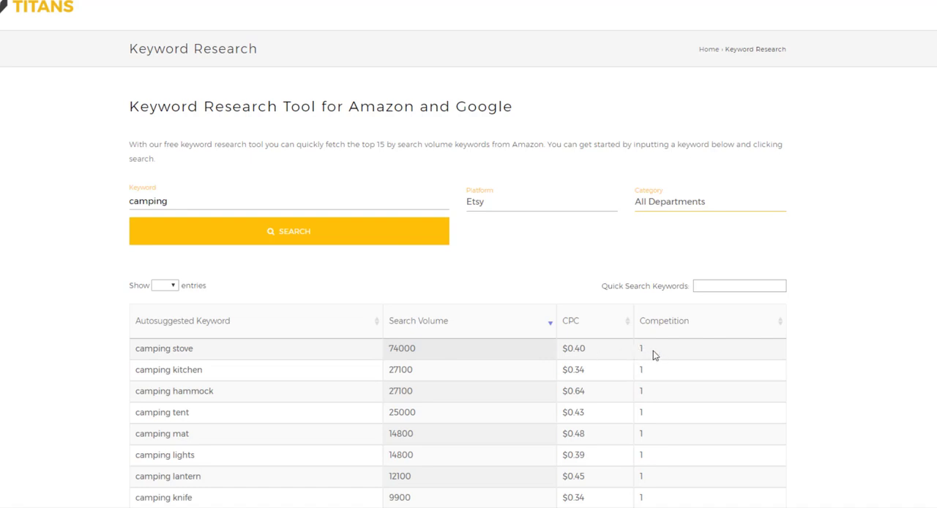
mouse_move(217, 357)
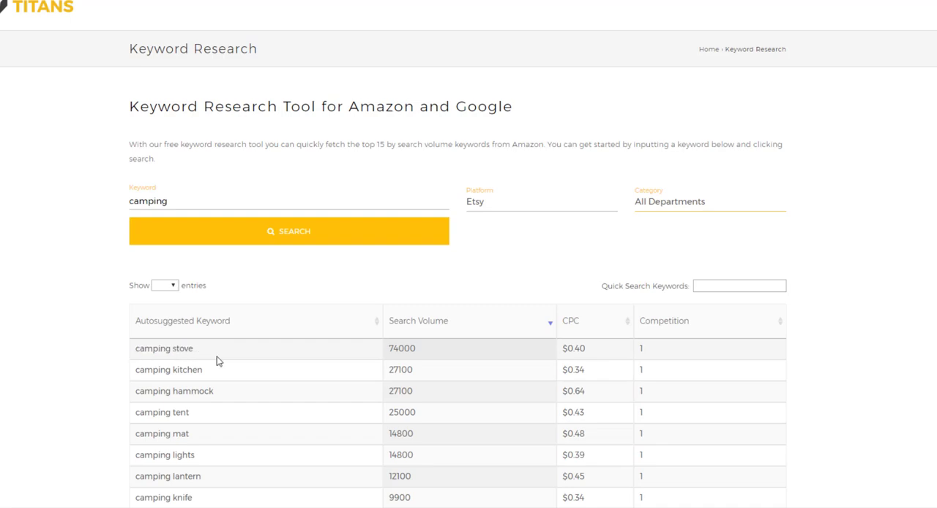
mouse_move(483, 274)
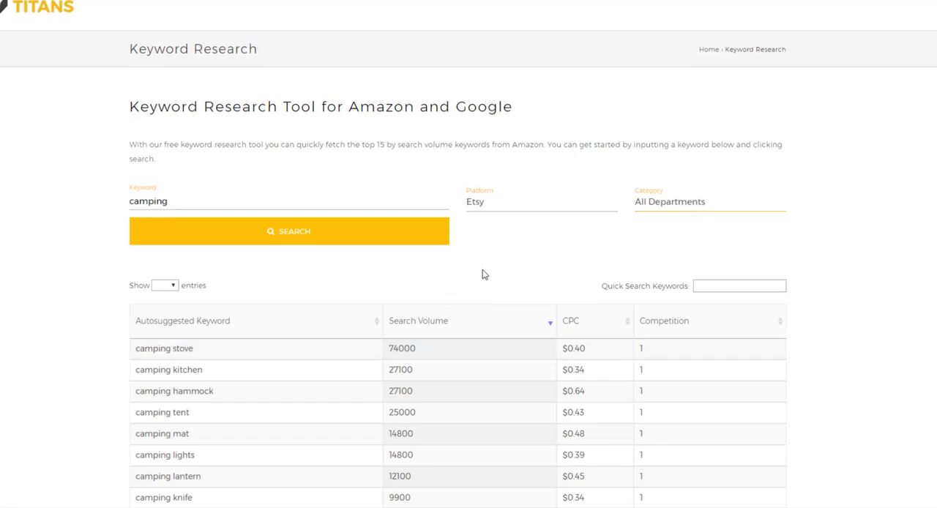